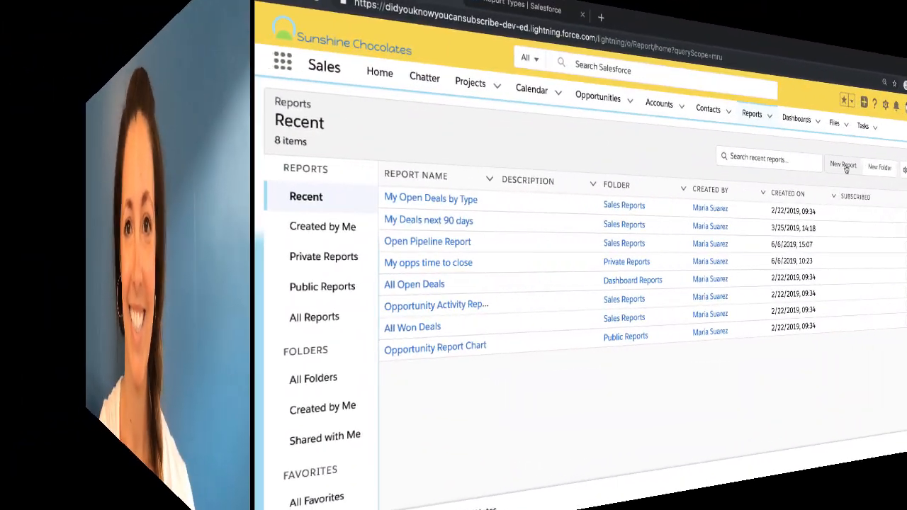
- Create a new report, browsing categories to pick the Opportunities w/wo Activities type
{"action": "left_click", "coordinate": [841, 166]}
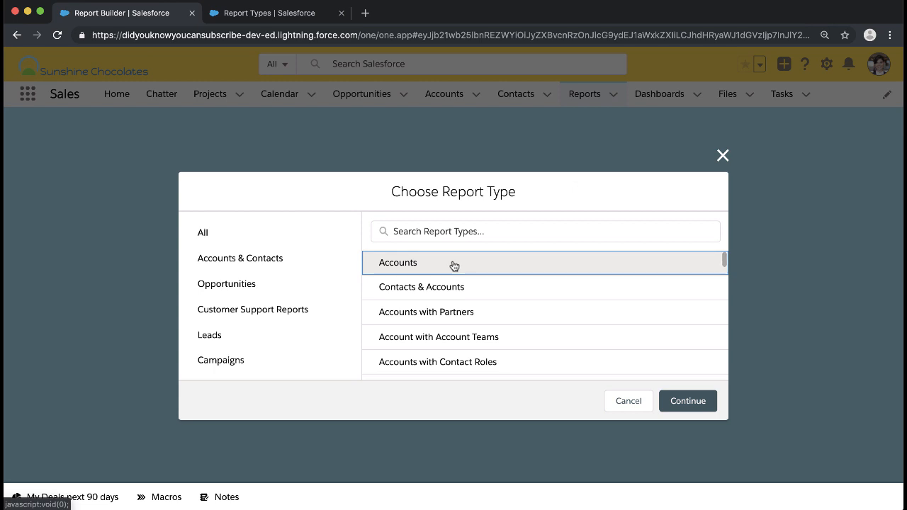
{"action": "scroll", "scroll_direction": "down", "scroll_amount": 3}
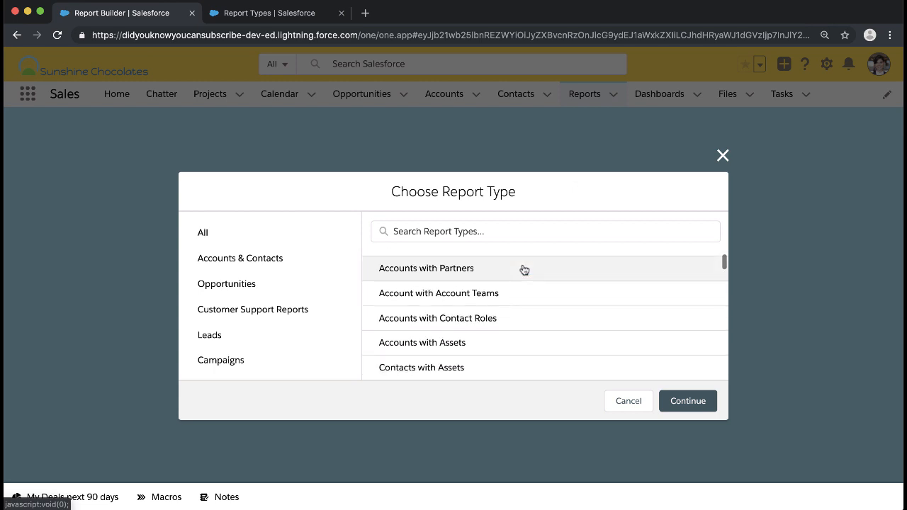
{"action": "scroll", "scroll_direction": "down", "scroll_amount": 3}
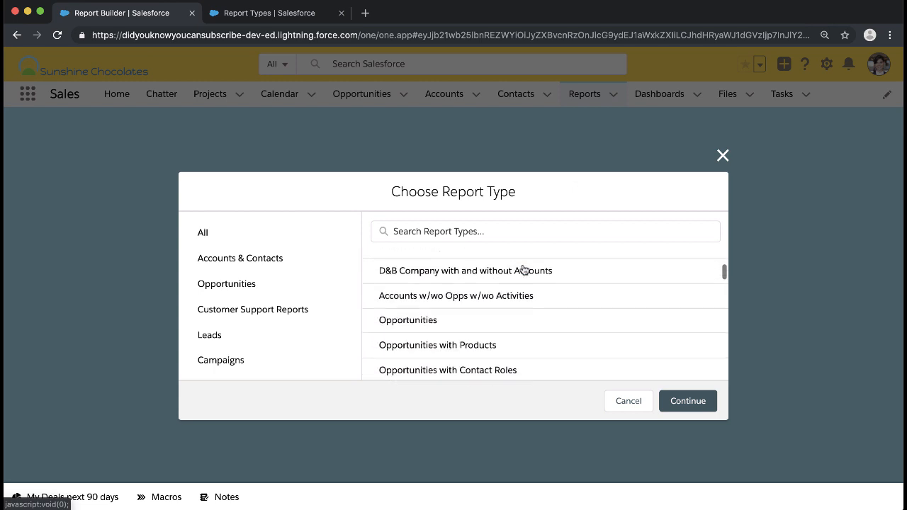
{"action": "left_click", "coordinate": [216, 296]}
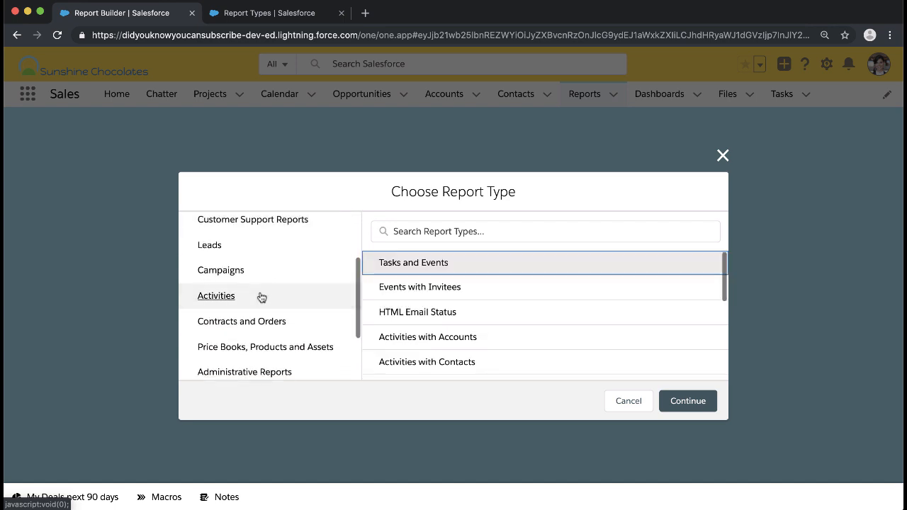
{"action": "scroll", "scroll_direction": "down", "scroll_amount": 3}
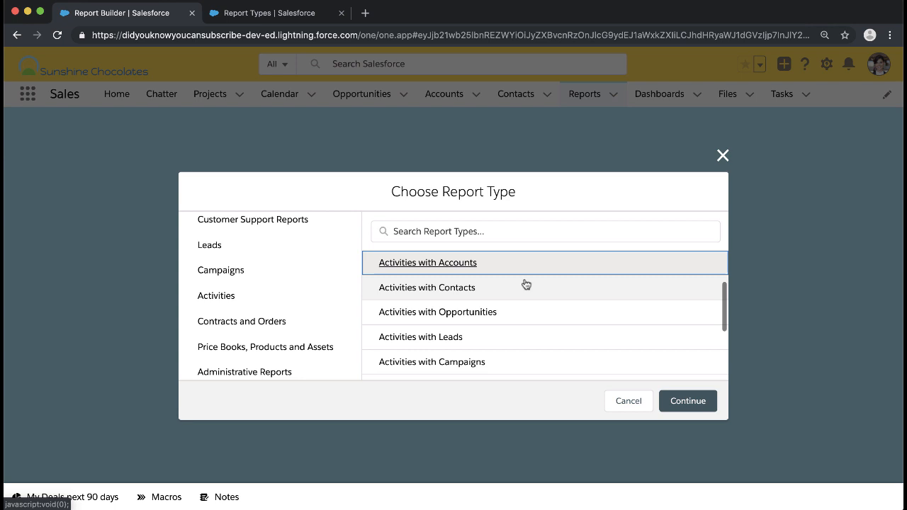
{"action": "scroll", "scroll_direction": "down", "scroll_amount": 3}
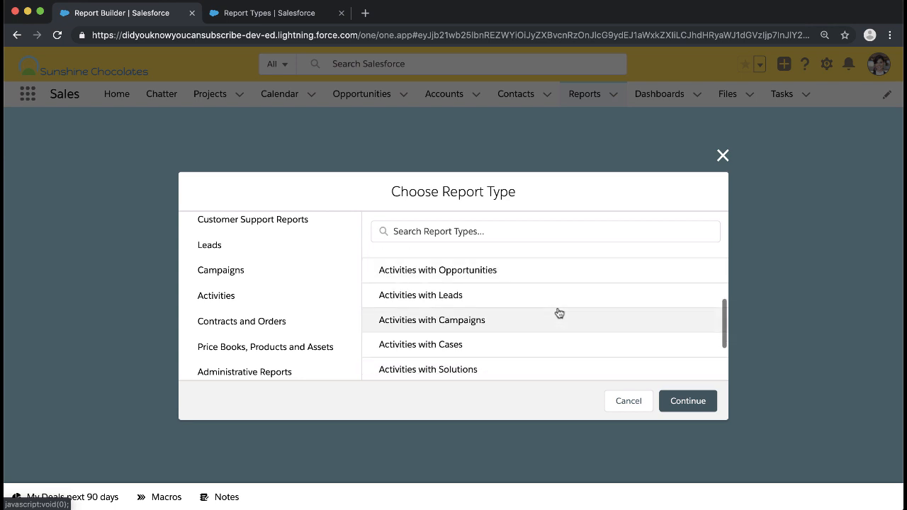
{"action": "scroll", "scroll_direction": "down", "scroll_amount": 3}
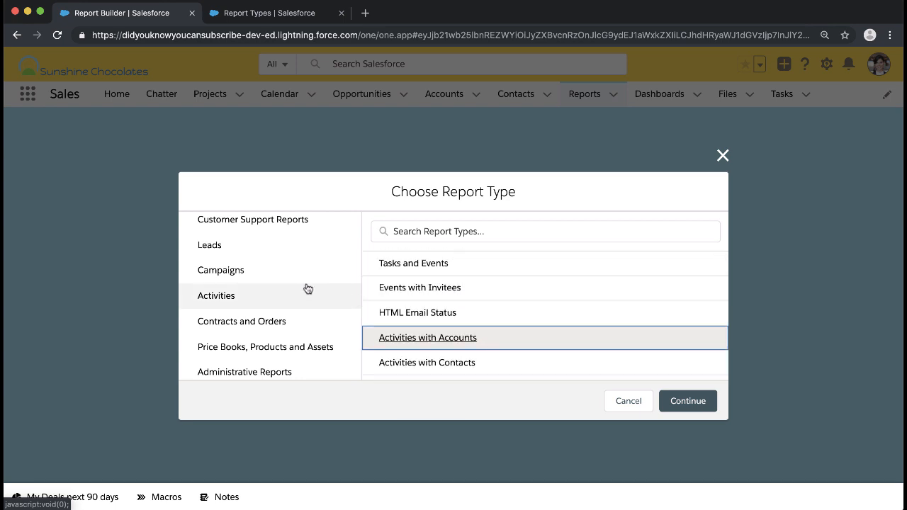
{"action": "left_click", "coordinate": [226, 277]}
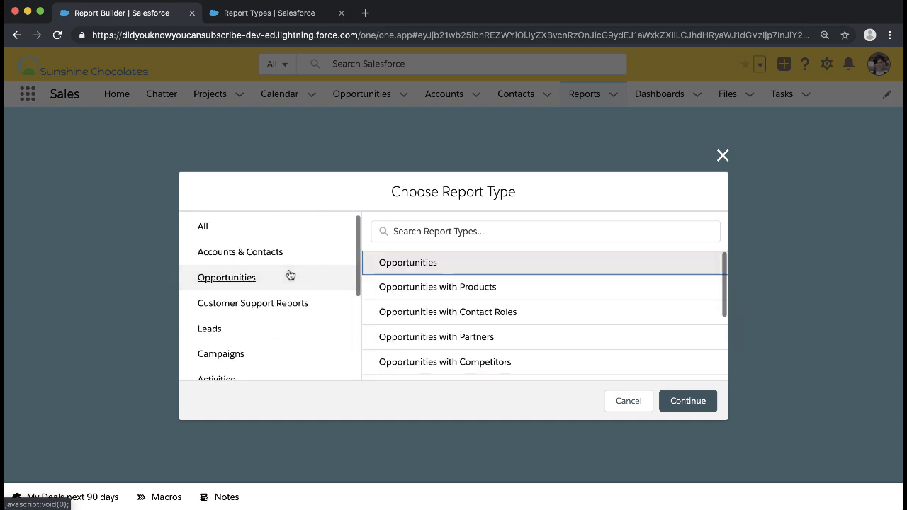
{"action": "scroll", "scroll_direction": "down", "scroll_amount": 3}
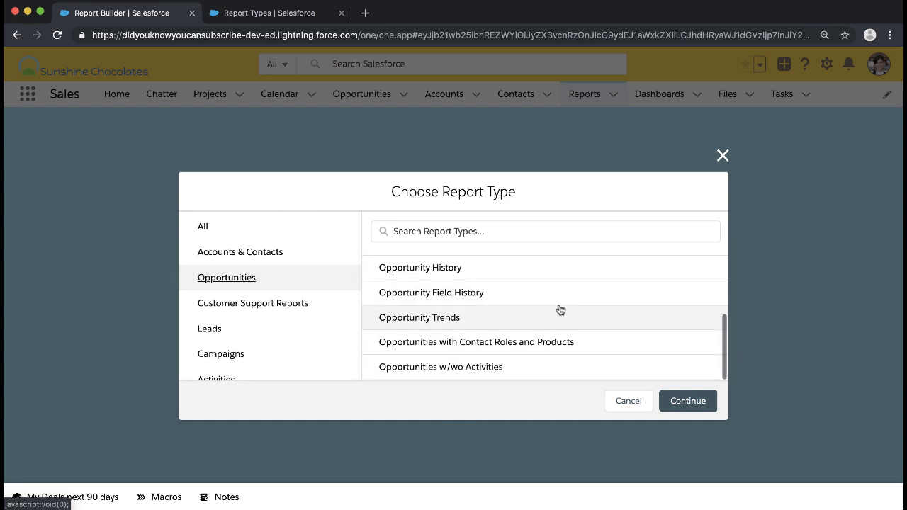
{"action": "left_click", "coordinate": [441, 367]}
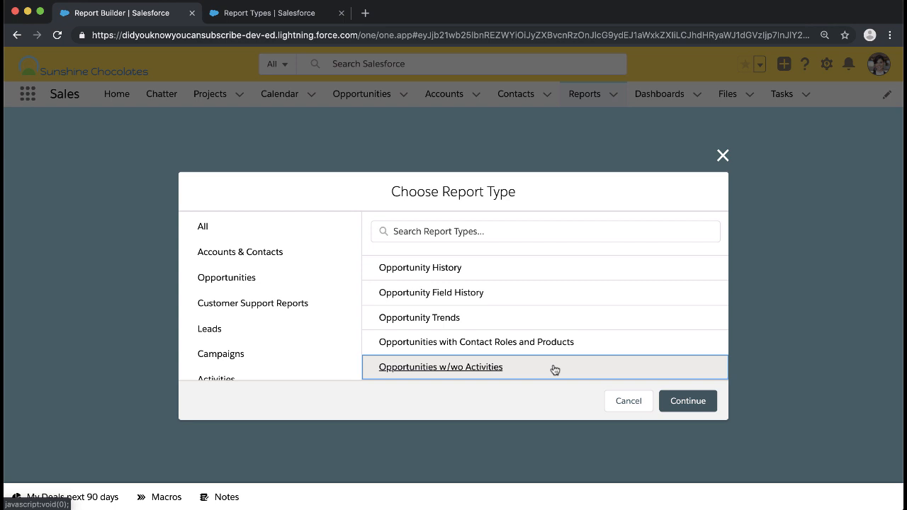
{"action": "left_click", "coordinate": [687, 400]}
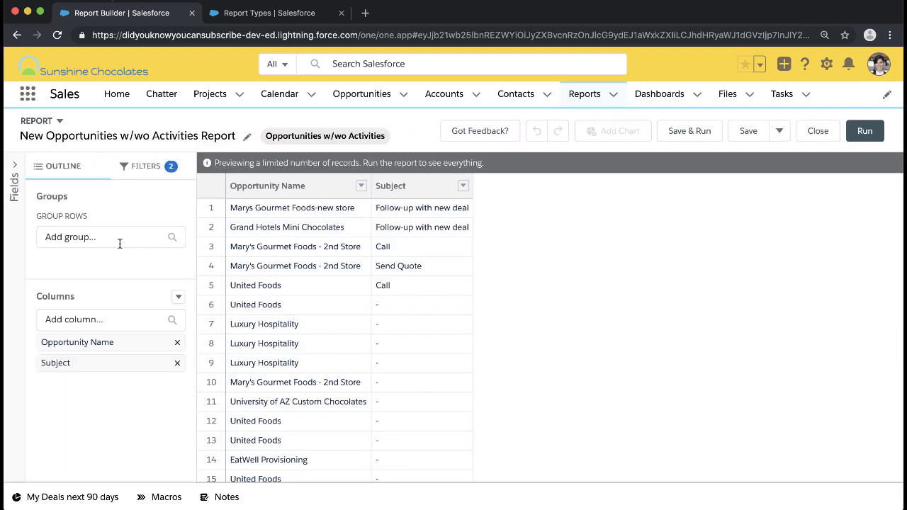
- Change the report's Close Date filter range to All Time
{"action": "left_click", "coordinate": [146, 166]}
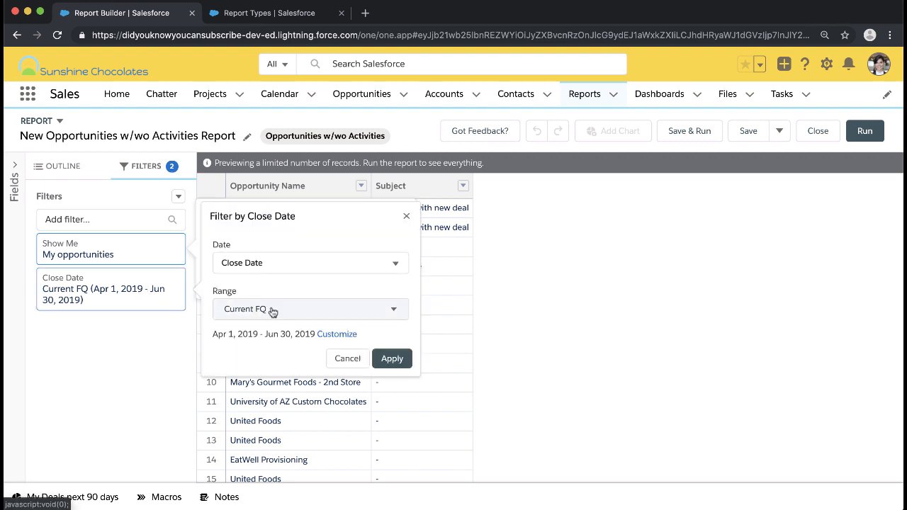
{"action": "left_click", "coordinate": [392, 358]}
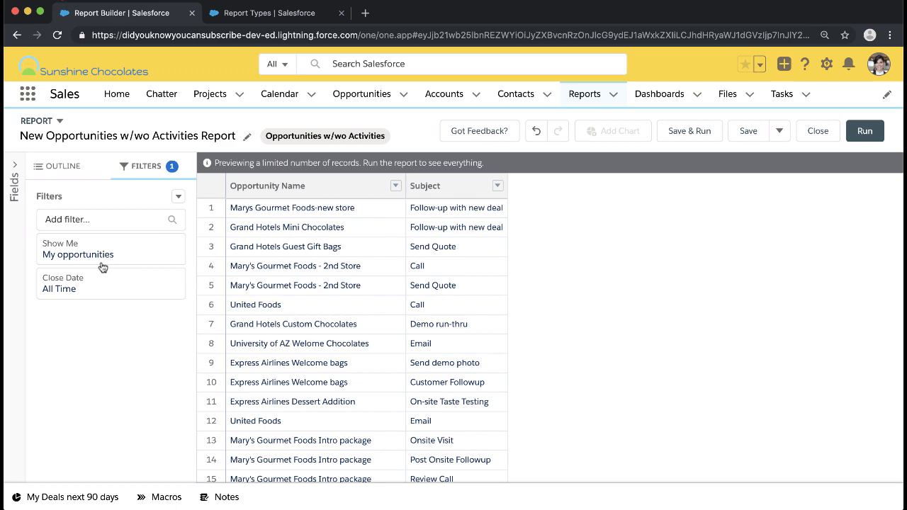
{"action": "mouse_move", "coordinate": [40, 243]}
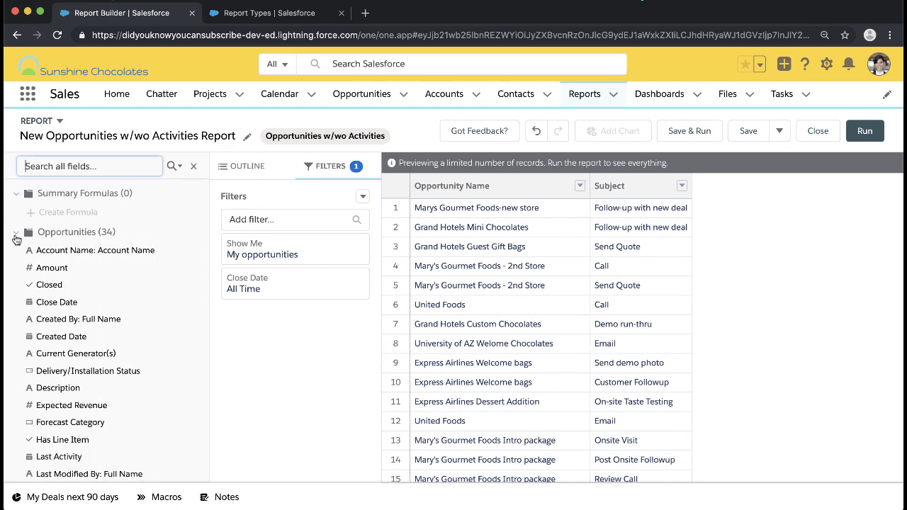
{"action": "mouse_move", "coordinate": [202, 197]}
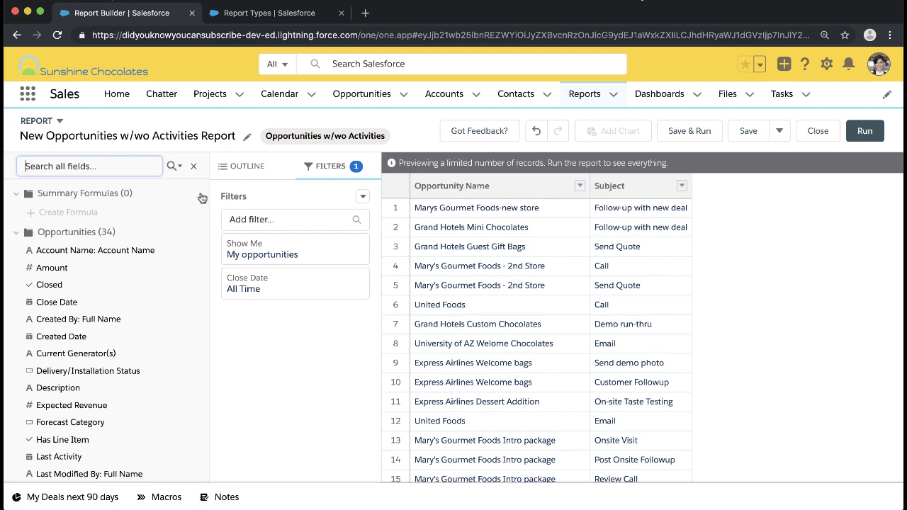
- Group rows by Account Name, collapse the Opportunities and Activities folders, then go to Setup
{"action": "left_click", "coordinate": [247, 165]}
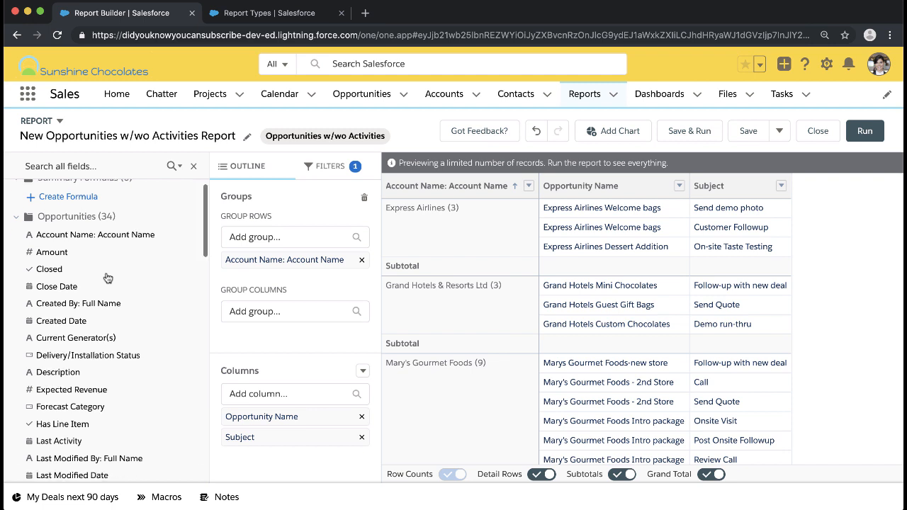
{"action": "left_click", "coordinate": [16, 211]}
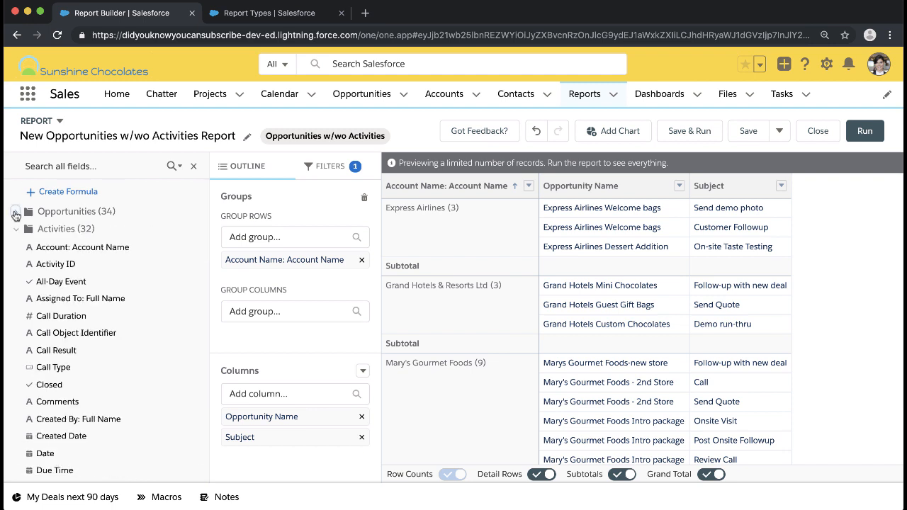
{"action": "left_click", "coordinate": [15, 212]}
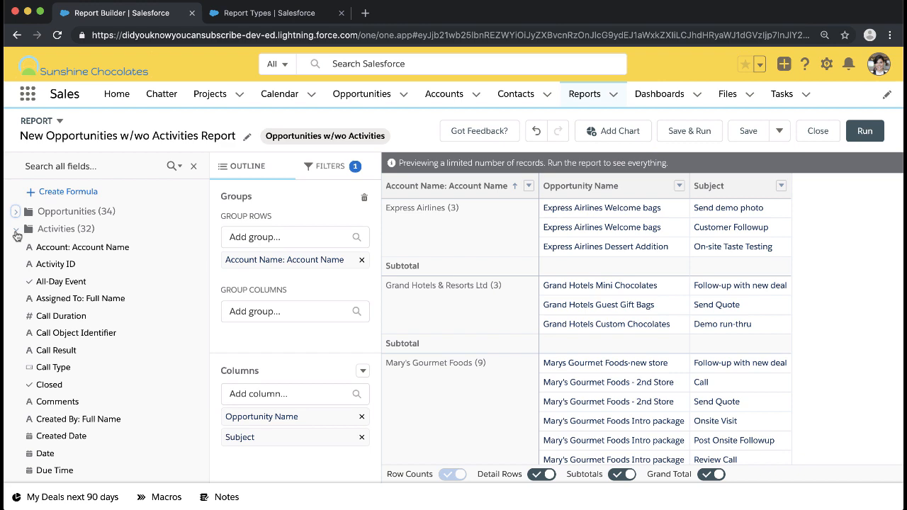
{"action": "scroll", "scroll_direction": "down", "scroll_amount": 3}
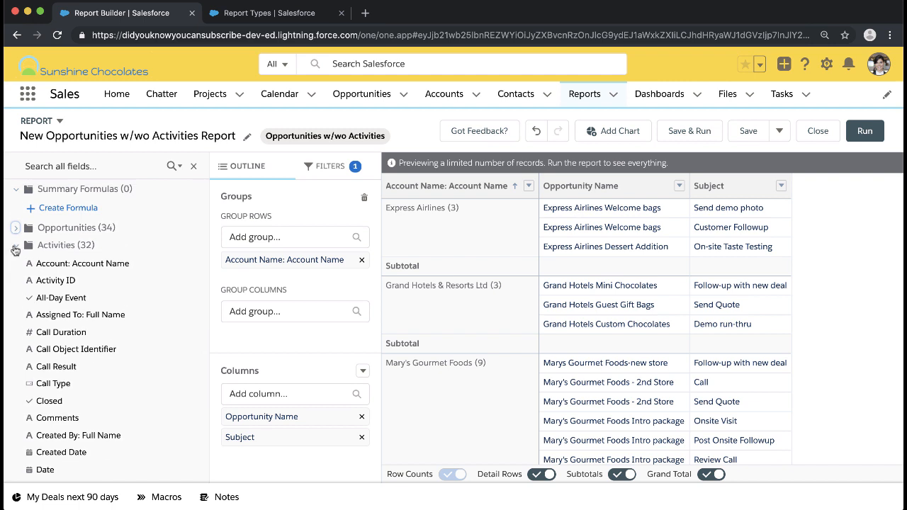
{"action": "left_click", "coordinate": [15, 244]}
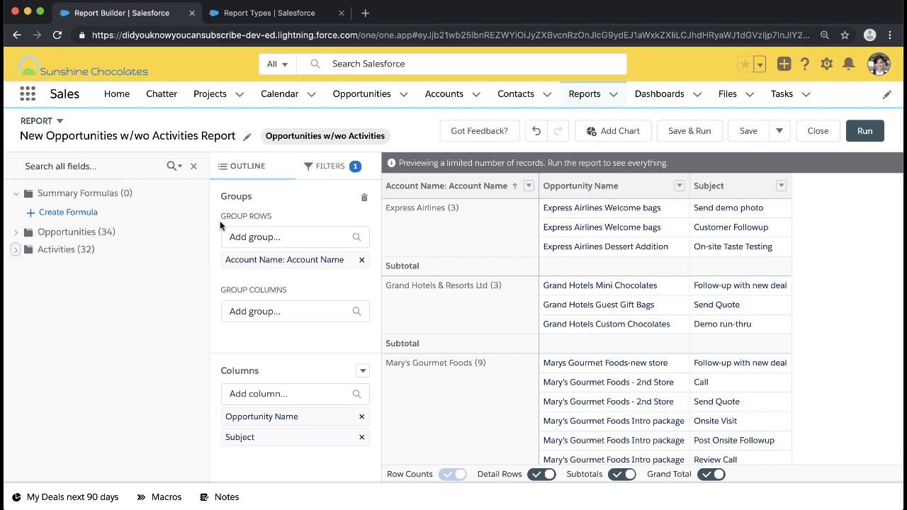
{"action": "left_click", "coordinate": [269, 13]}
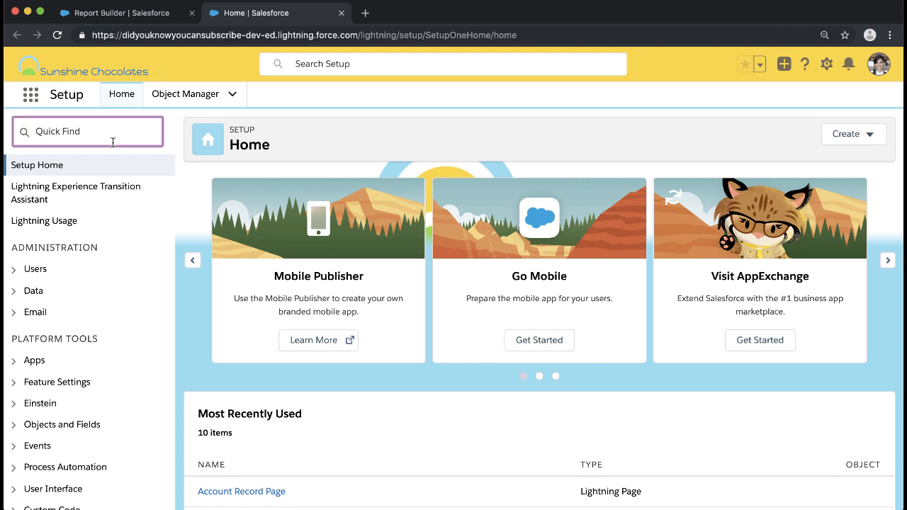
- Search Setup for 'report' and open Report Types past the introduction page
{"action": "type", "text": "report"}
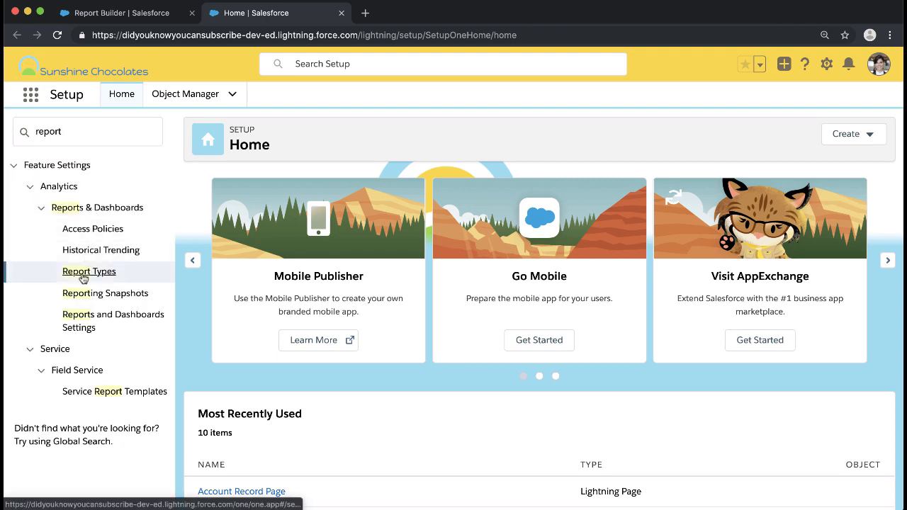
{"action": "left_click", "coordinate": [88, 271]}
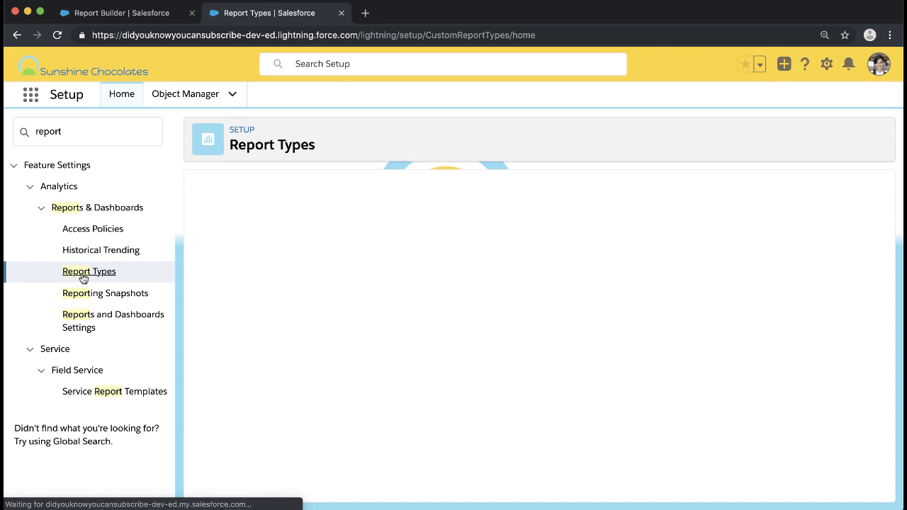
{"action": "left_click", "coordinate": [89, 272]}
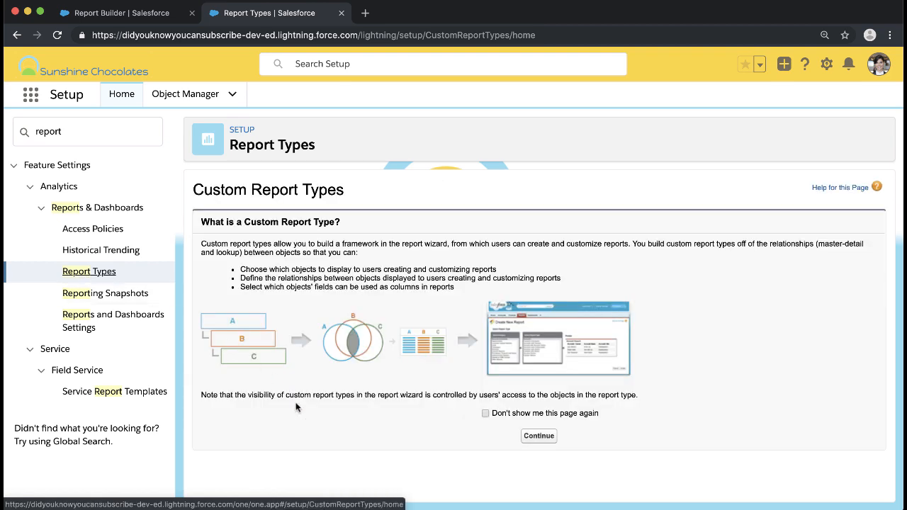
{"action": "mouse_move", "coordinate": [539, 436]}
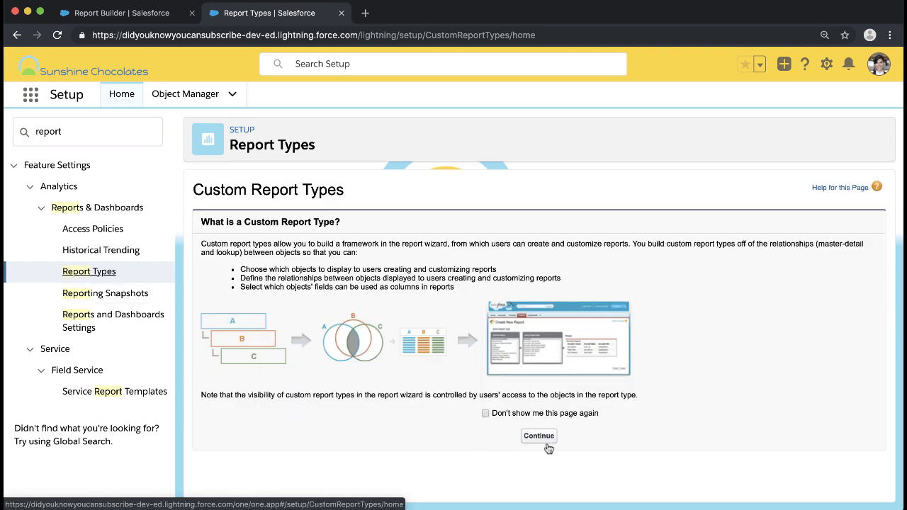
{"action": "left_click", "coordinate": [538, 436]}
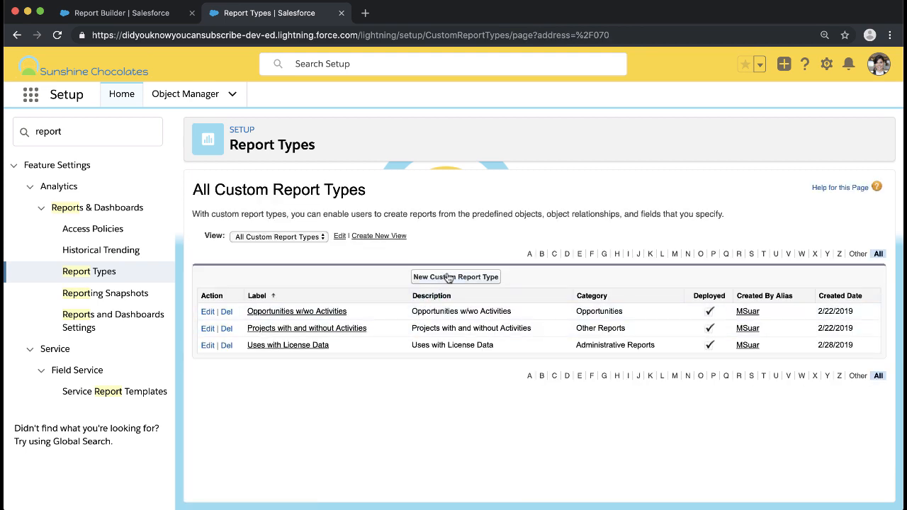
- Create a custom report type on Accounts labelled 'Accounts w/wo Opps w/wo Activities'
{"action": "left_click", "coordinate": [455, 276]}
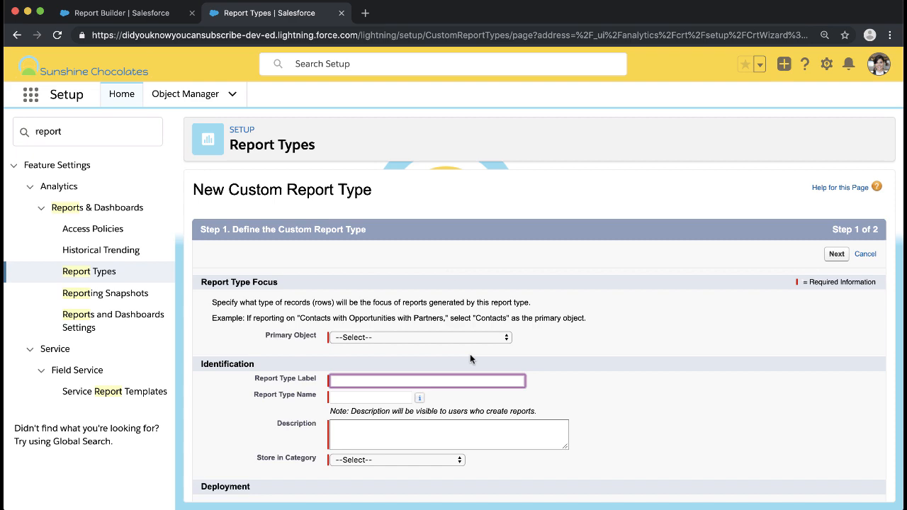
{"action": "left_click", "coordinate": [419, 337]}
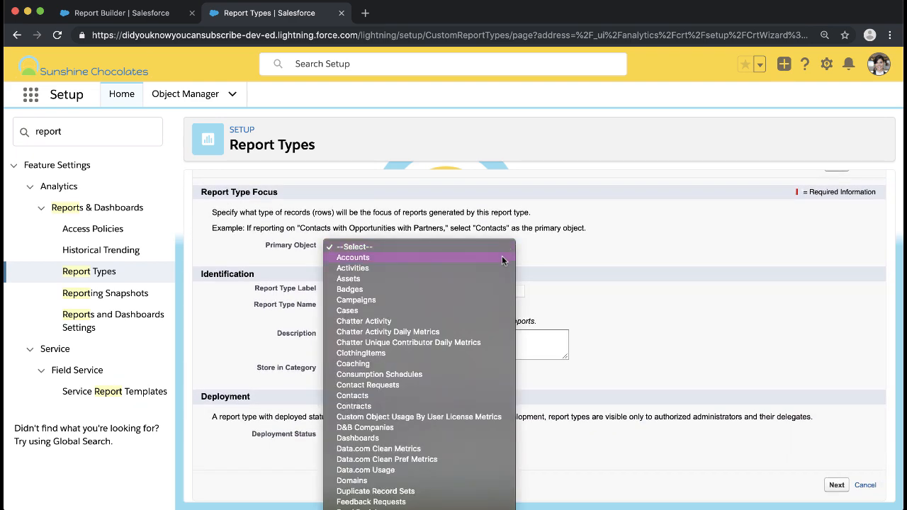
{"action": "left_click", "coordinate": [353, 257]}
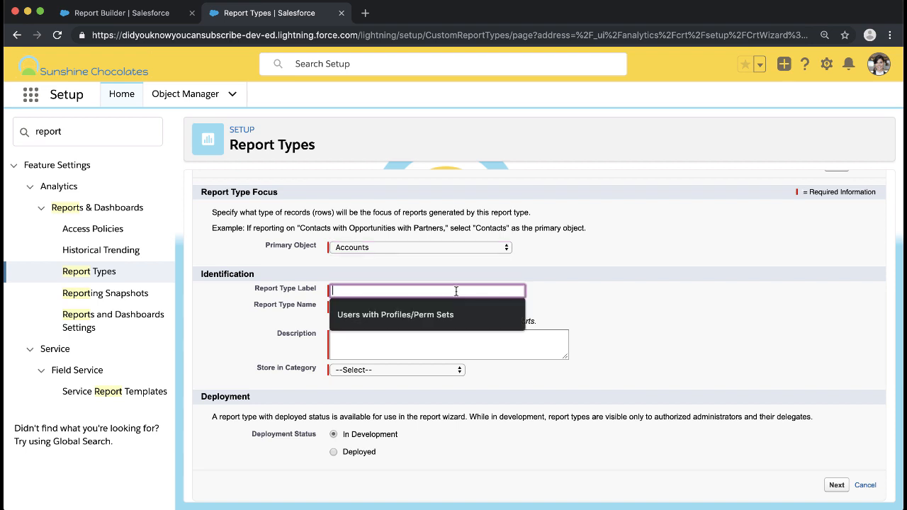
{"action": "type", "text": "Accounts w/wo Opps w/"}
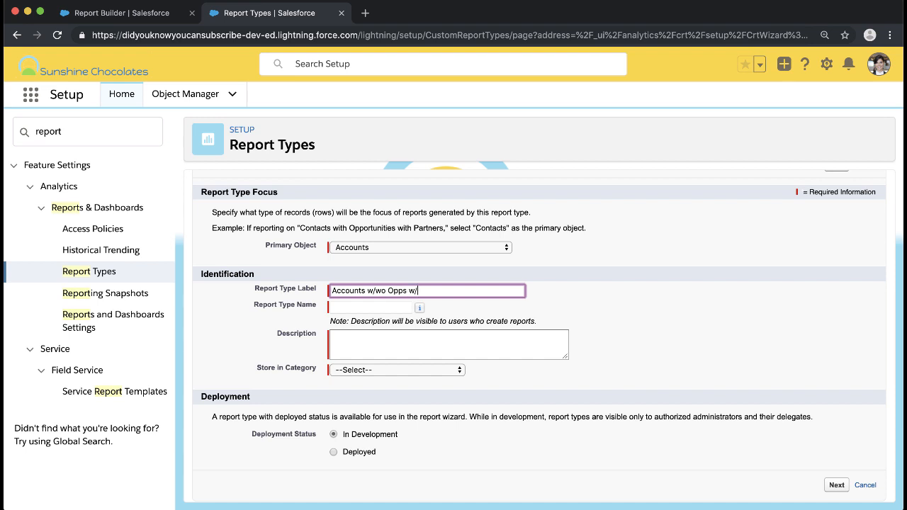
{"action": "type", "text": "wo"}
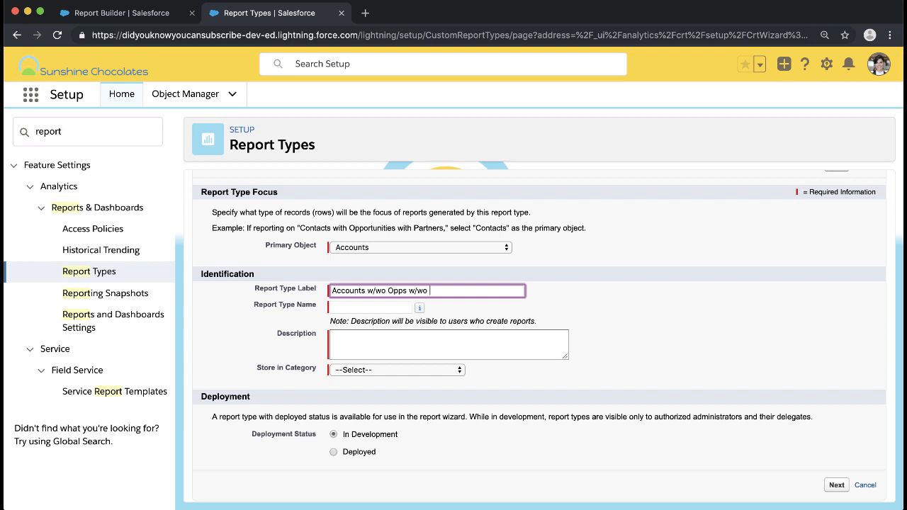
{"action": "type", "text": "Activities"}
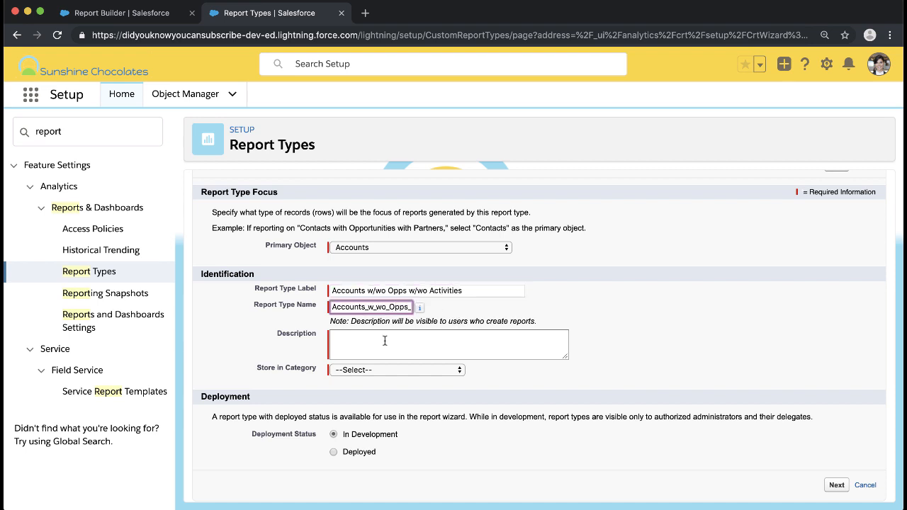
- Add a with/without description, file it under Accounts & Contacts, and continue
{"action": "type", "text": "Accounts with or witho"}
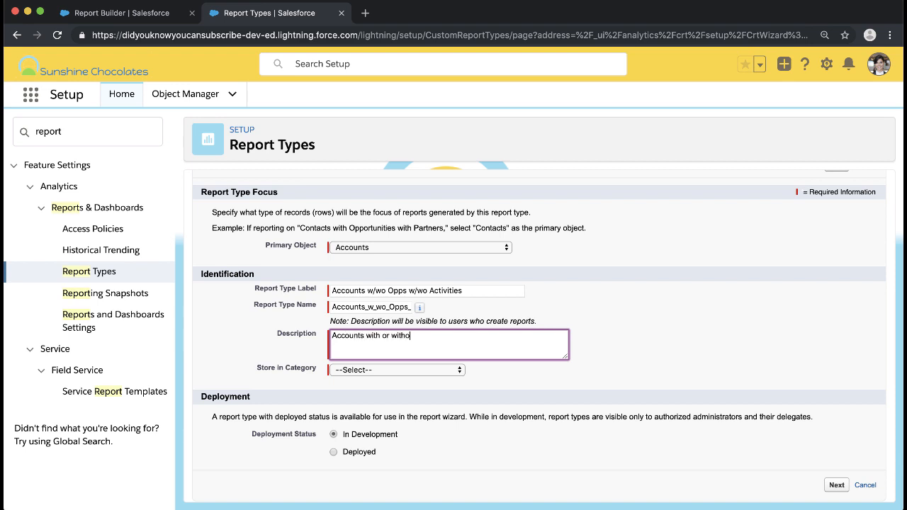
{"action": "type", "text": "ut Opportunities and with"}
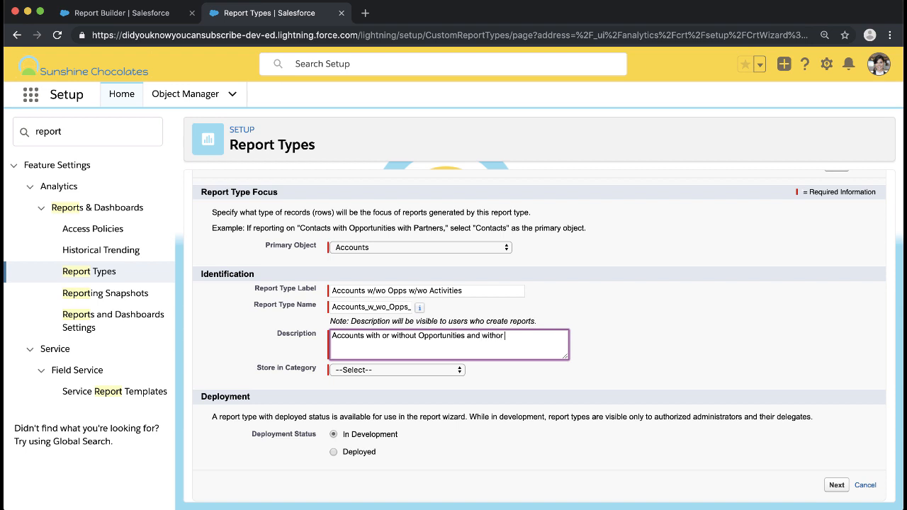
{"action": "type", "text": "or without"}
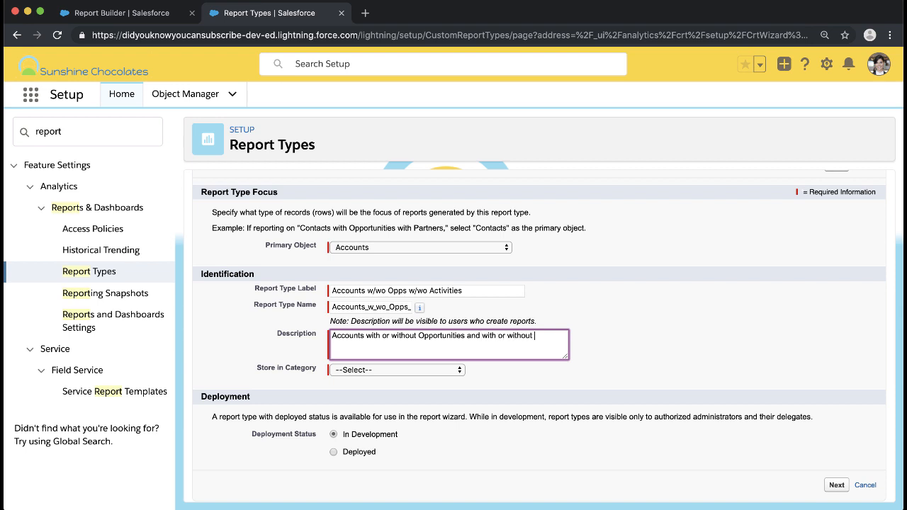
{"action": "type", "text": "Activities"}
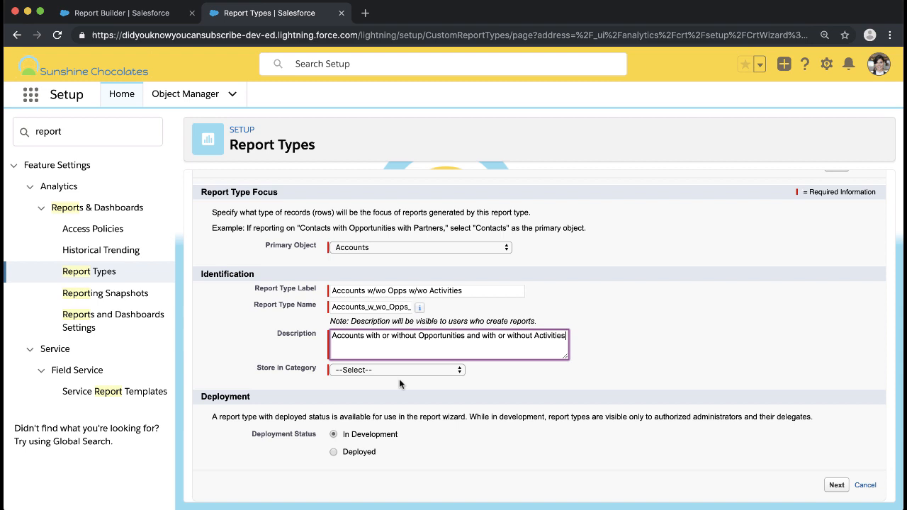
{"action": "left_click", "coordinate": [397, 370]}
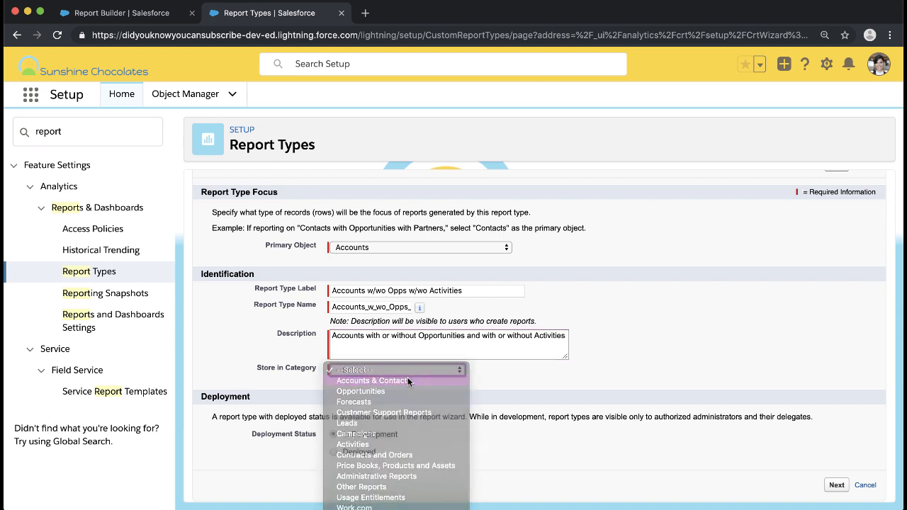
{"action": "left_click", "coordinate": [371, 381]}
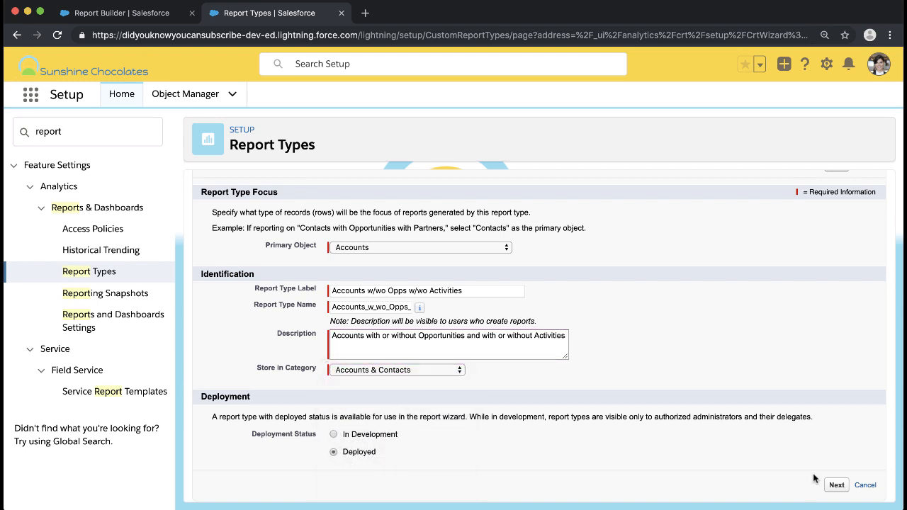
{"action": "left_click", "coordinate": [836, 486]}
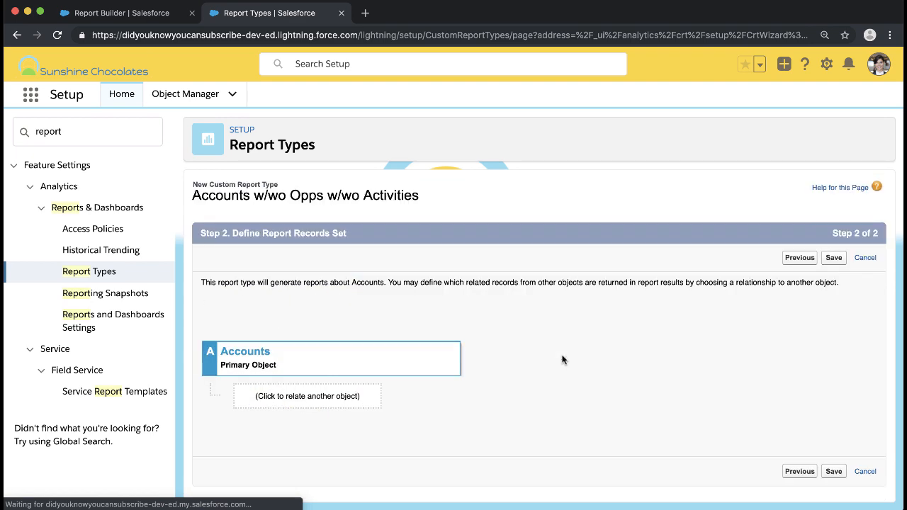
- Add Opportunities (B) and Activities (C), each 'may or may not have', and save
{"action": "left_click", "coordinate": [306, 396]}
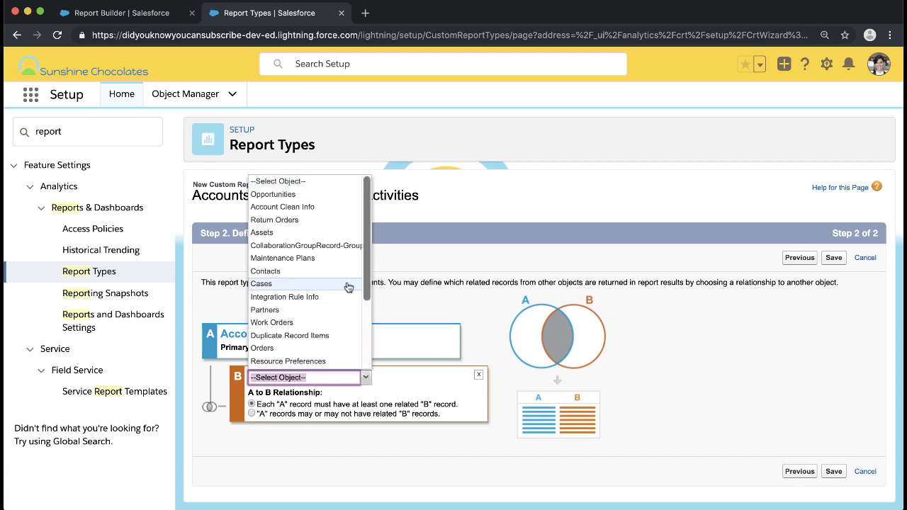
{"action": "scroll", "scroll_direction": "down", "scroll_amount": 3}
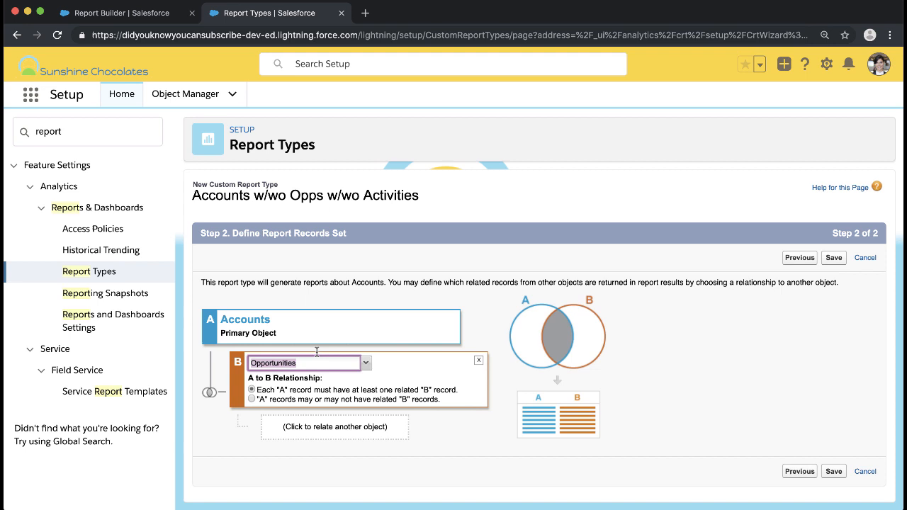
{"action": "left_click", "coordinate": [252, 399]}
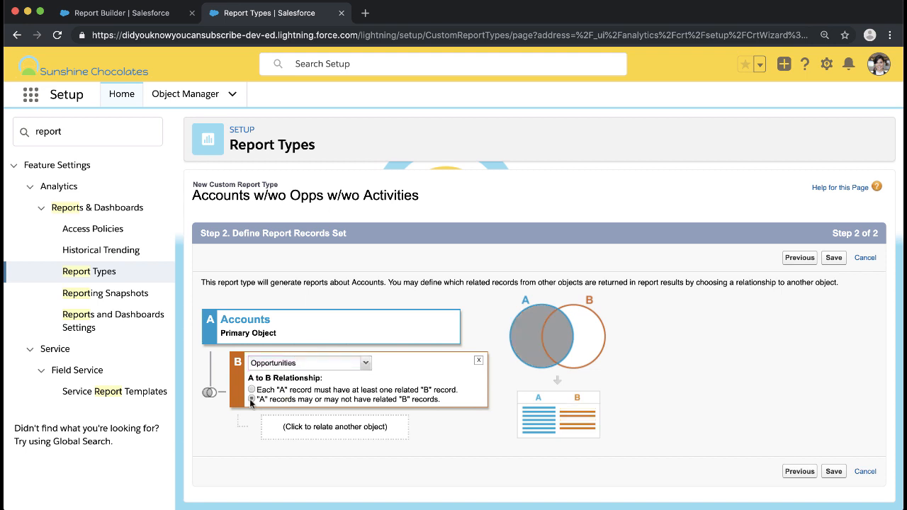
{"action": "left_click", "coordinate": [333, 427]}
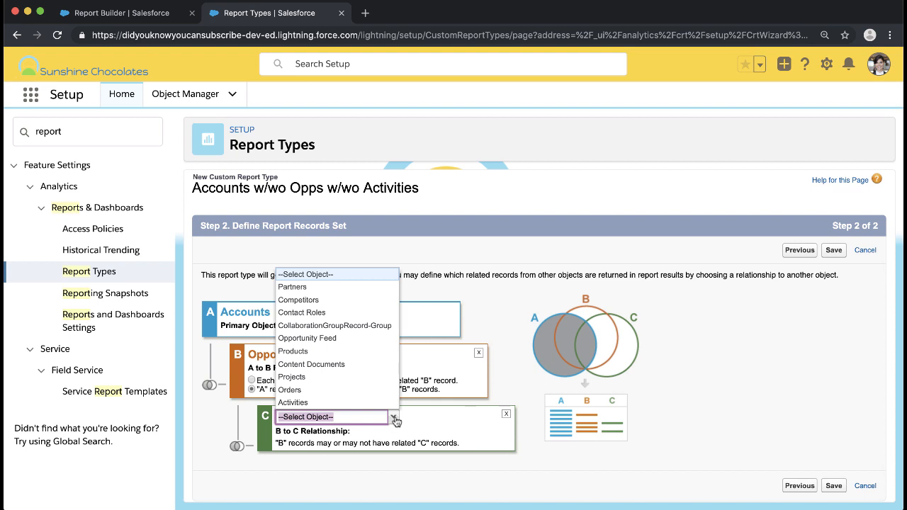
{"action": "mouse_move", "coordinate": [350, 404]}
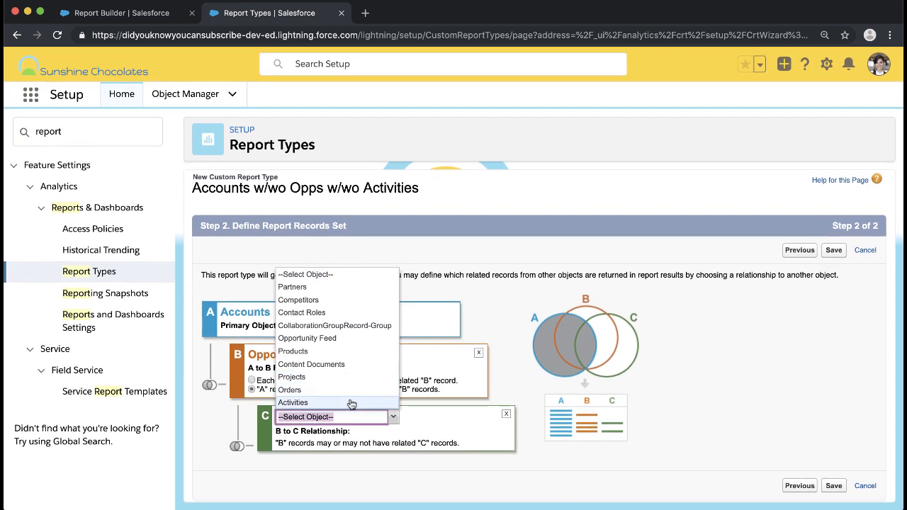
{"action": "left_click", "coordinate": [293, 402]}
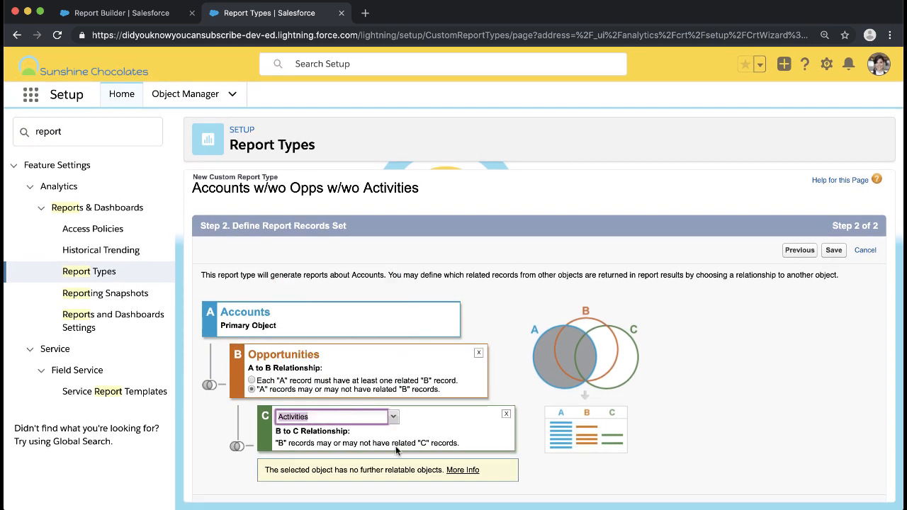
{"action": "mouse_move", "coordinate": [834, 250]}
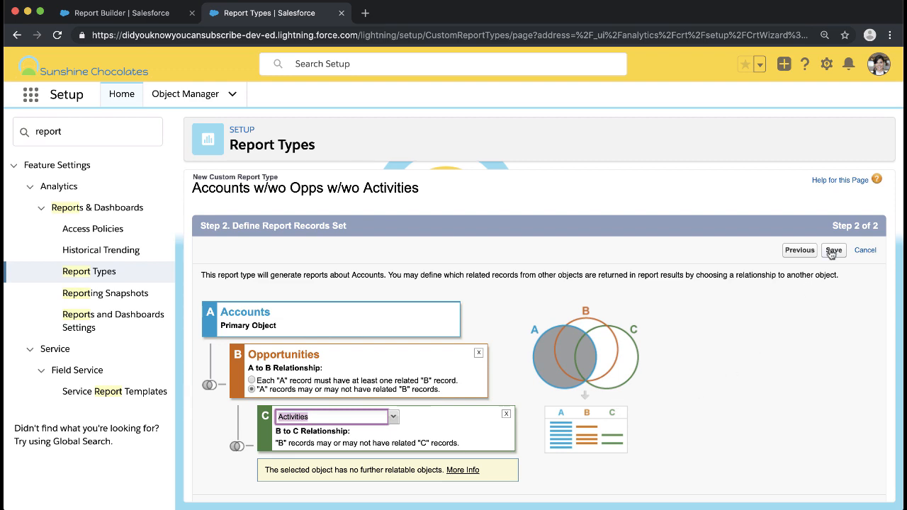
{"action": "left_click", "coordinate": [833, 250]}
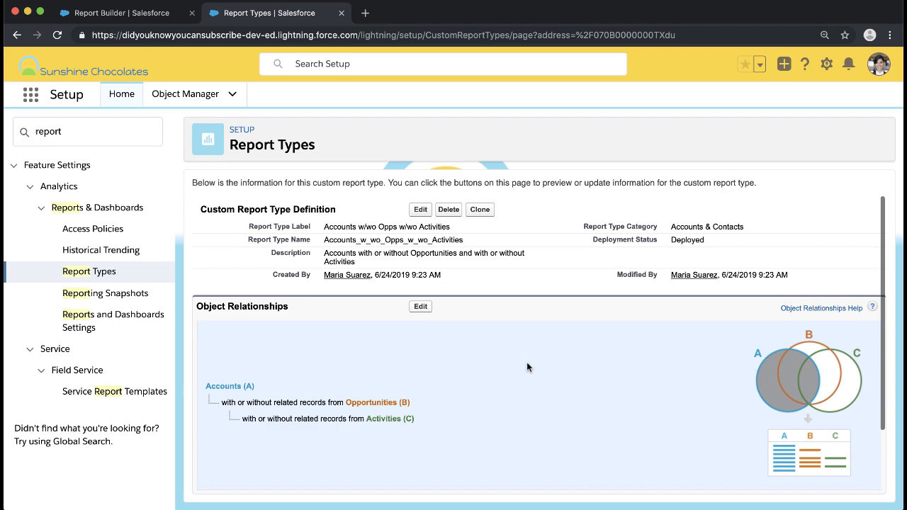
{"action": "scroll", "scroll_direction": "down", "scroll_amount": 3}
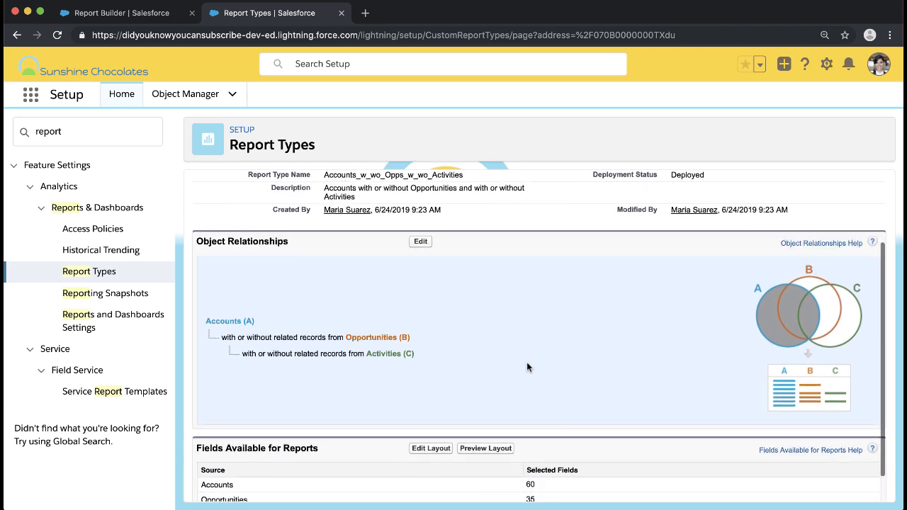
{"action": "scroll", "scroll_direction": "down", "scroll_amount": 3}
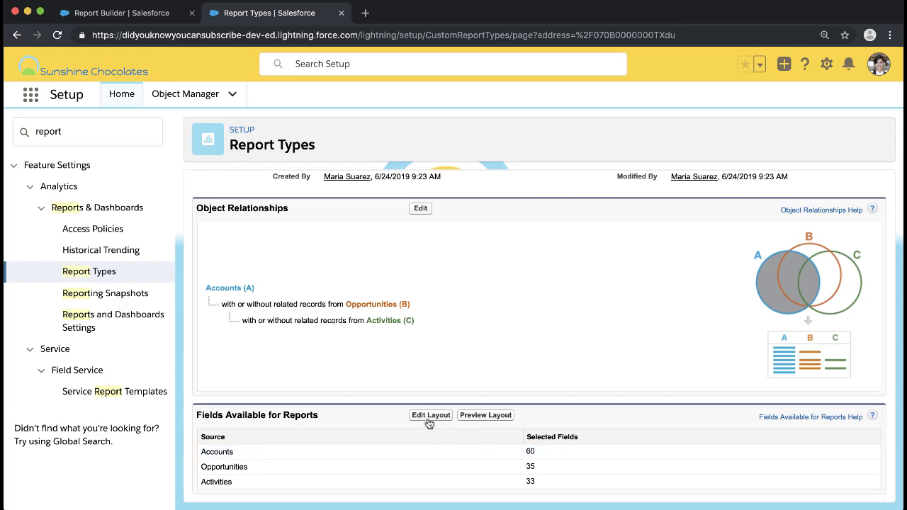
{"action": "left_click", "coordinate": [430, 415]}
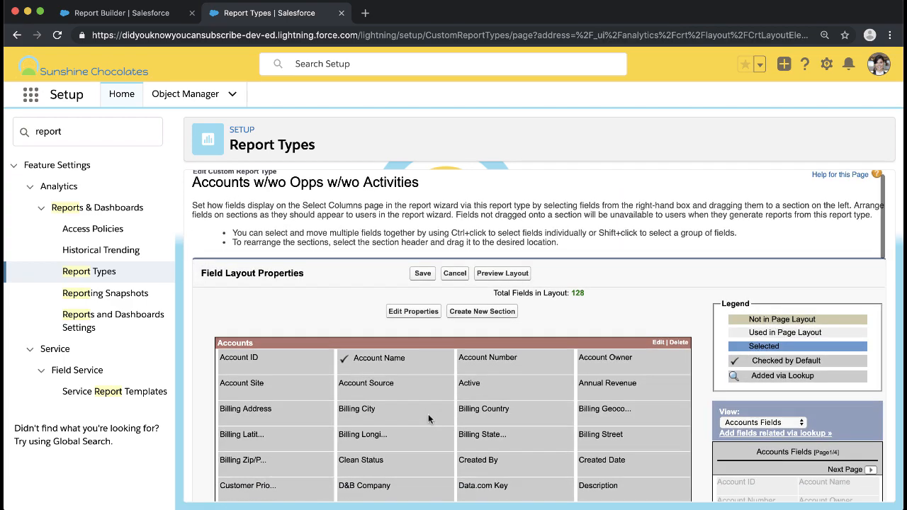
- Scroll to the Activities section and list Activities Fields in the field panel
{"action": "scroll", "scroll_direction": "down", "scroll_amount": 3}
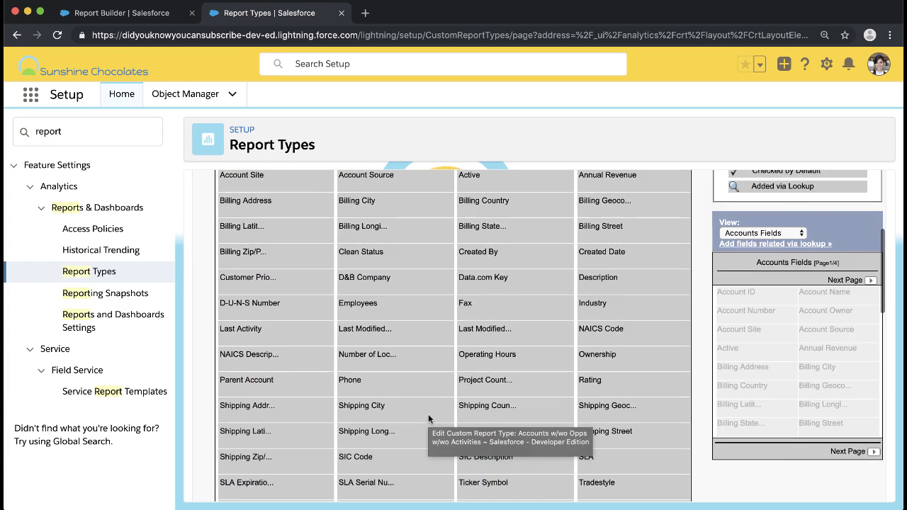
{"action": "scroll", "scroll_direction": "down", "scroll_amount": 3}
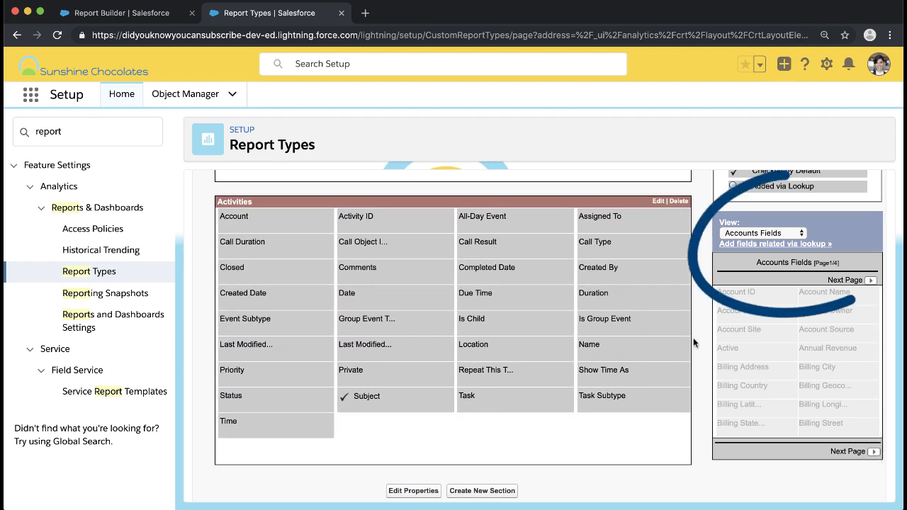
{"action": "left_click", "coordinate": [763, 233]}
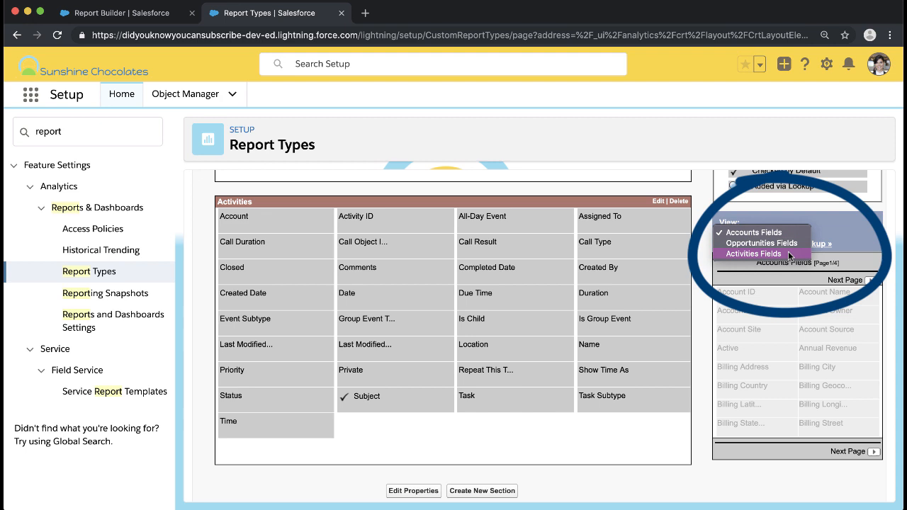
{"action": "left_click", "coordinate": [753, 254]}
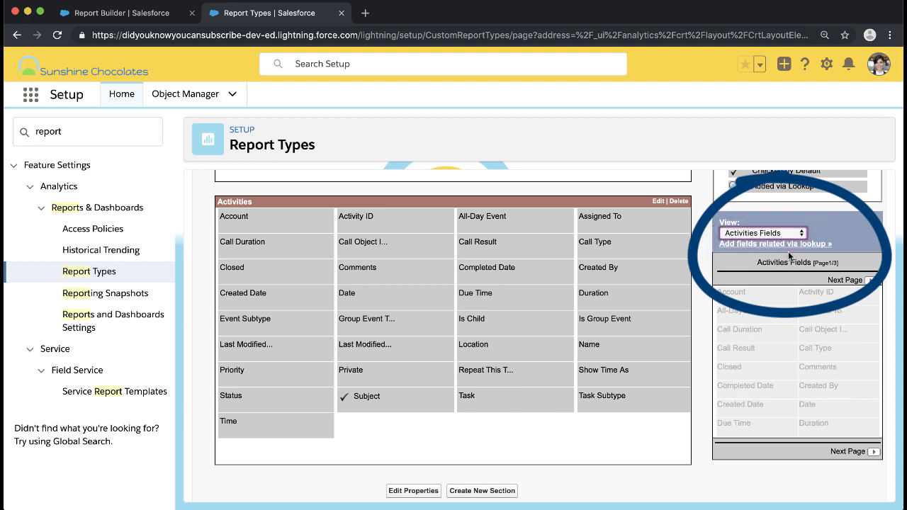
- Add the Assigned To user's Manager, Role and Profile as lookup fields in Activities
{"action": "left_click", "coordinate": [771, 244]}
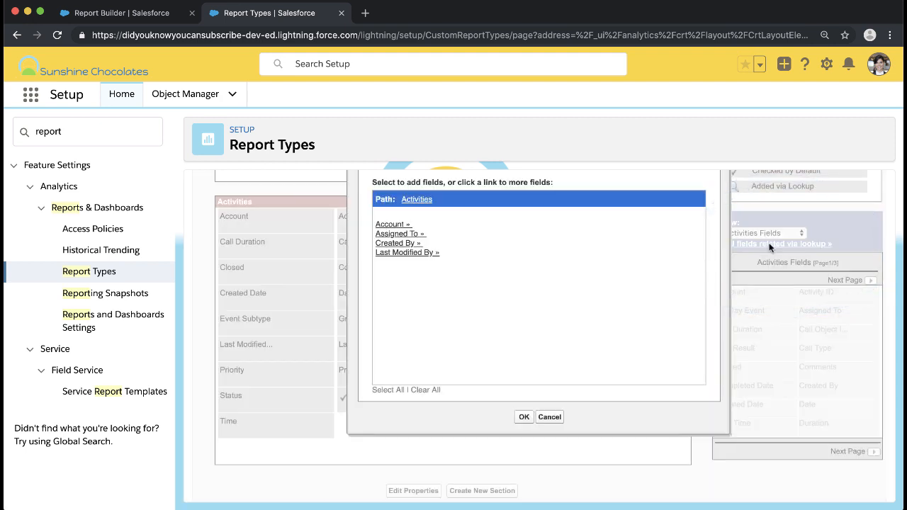
{"action": "mouse_move", "coordinate": [406, 243]}
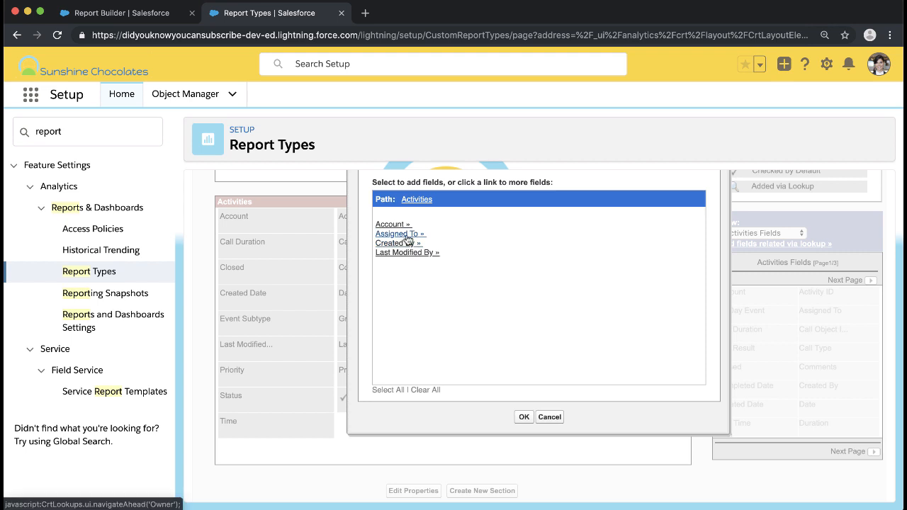
{"action": "left_click", "coordinate": [398, 233]}
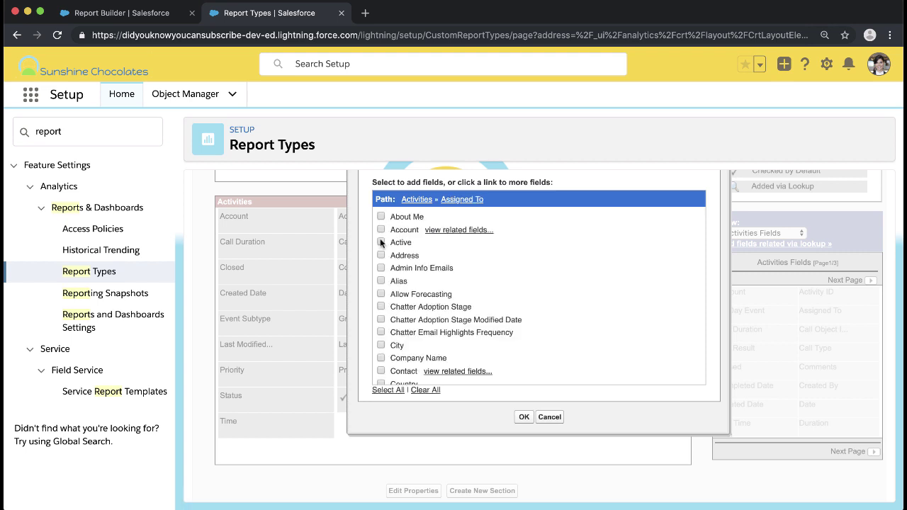
{"action": "scroll", "scroll_direction": "down", "scroll_amount": 3}
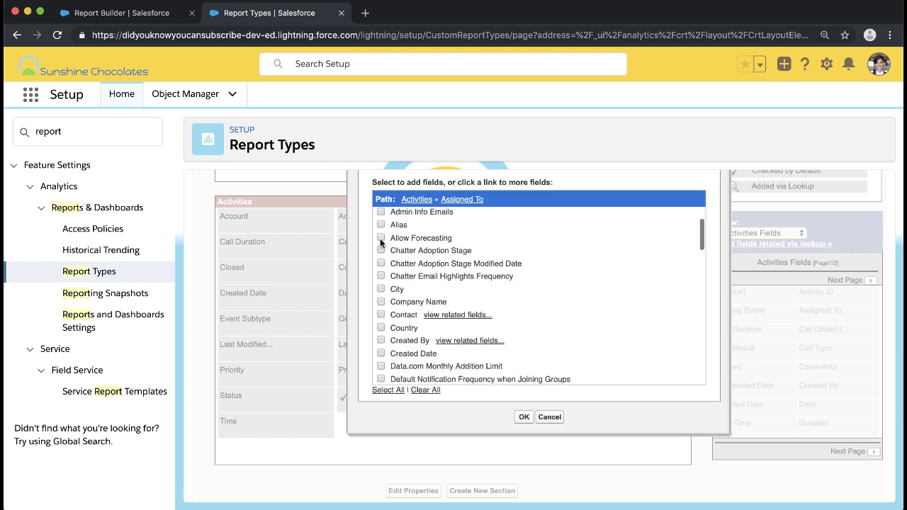
{"action": "scroll", "scroll_direction": "down", "scroll_amount": 3}
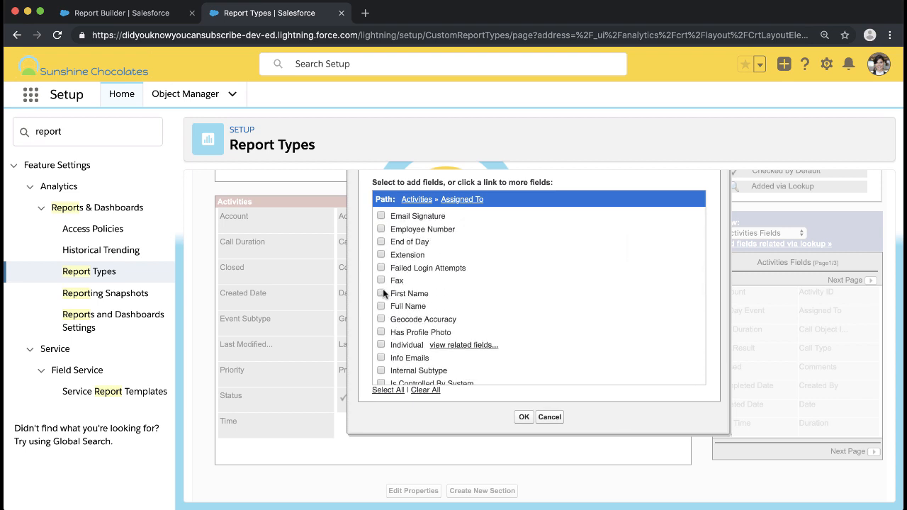
{"action": "scroll", "scroll_direction": "down", "scroll_amount": 3}
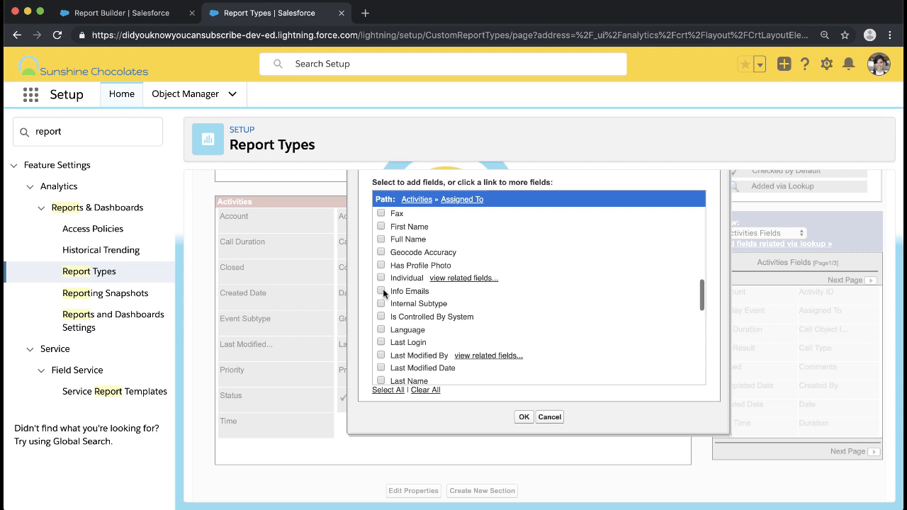
{"action": "scroll", "scroll_direction": "down", "scroll_amount": 3}
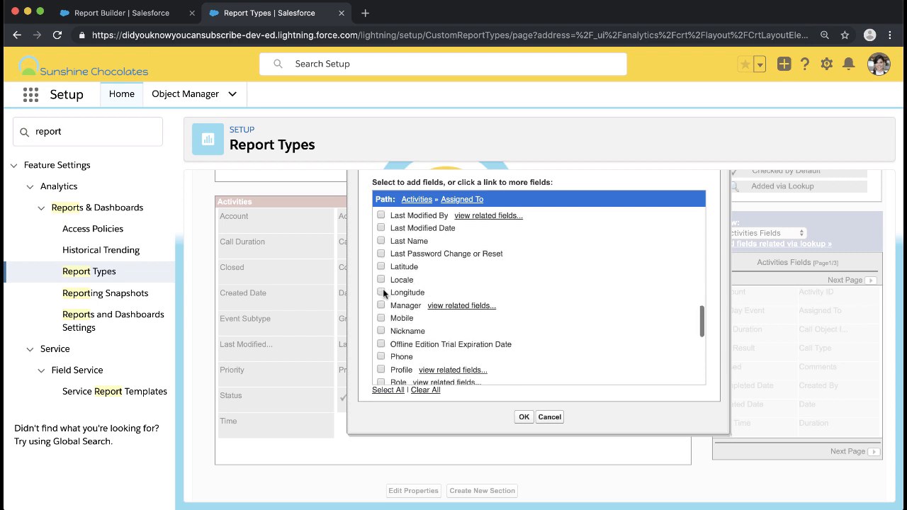
{"action": "scroll", "scroll_direction": "down", "scroll_amount": 3}
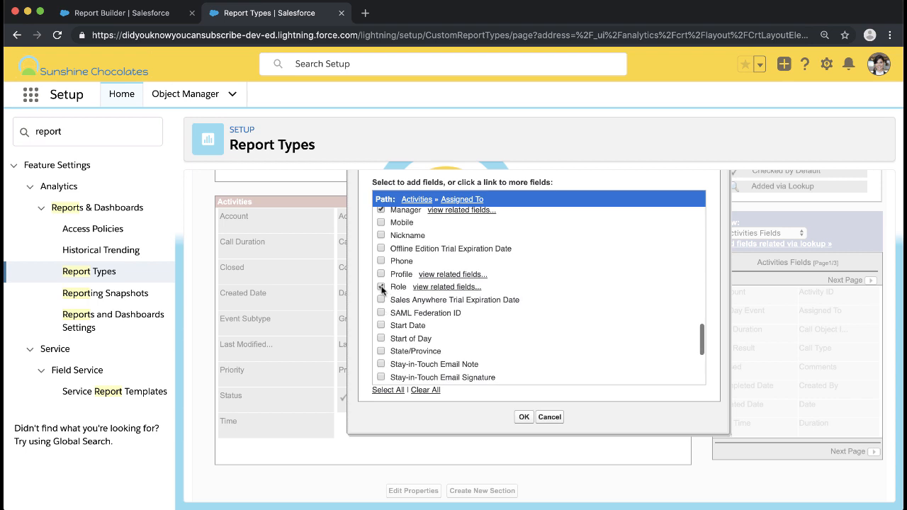
{"action": "scroll", "scroll_direction": "down", "scroll_amount": 3}
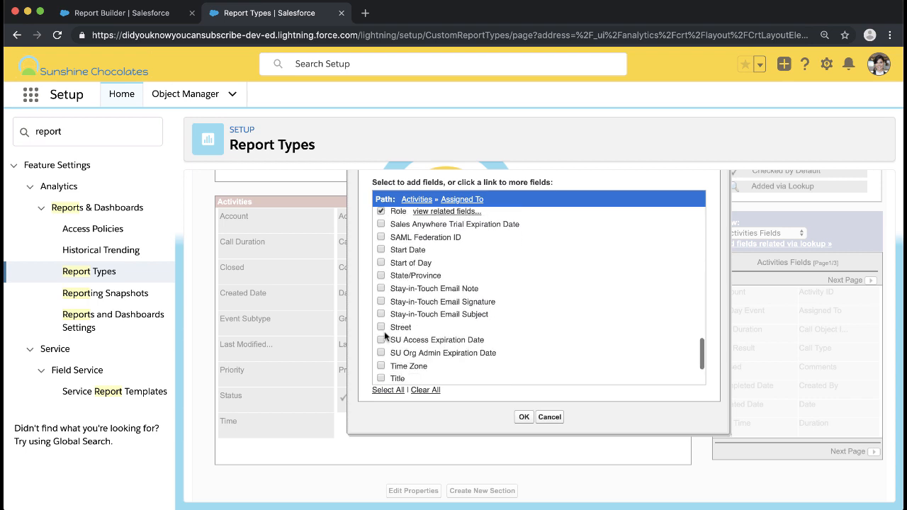
{"action": "scroll", "scroll_direction": "down", "scroll_amount": 3}
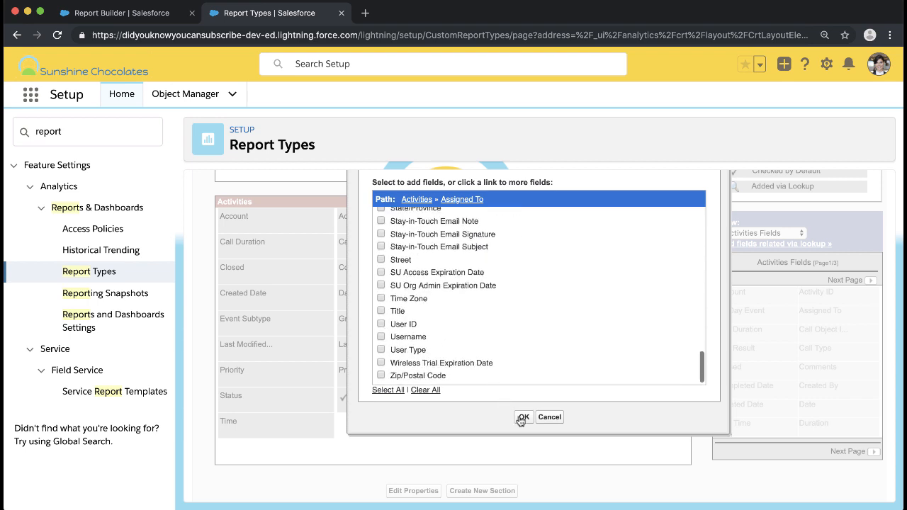
{"action": "left_click", "coordinate": [523, 418]}
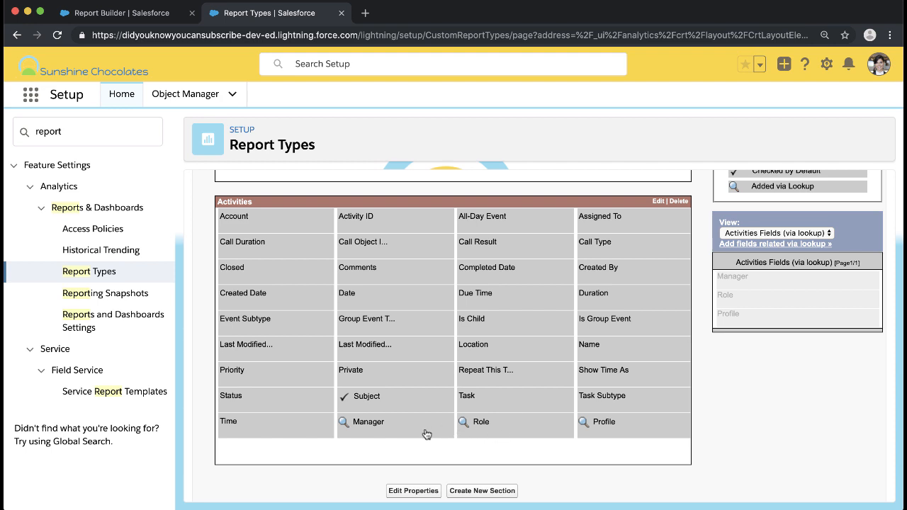
{"action": "left_click", "coordinate": [777, 232]}
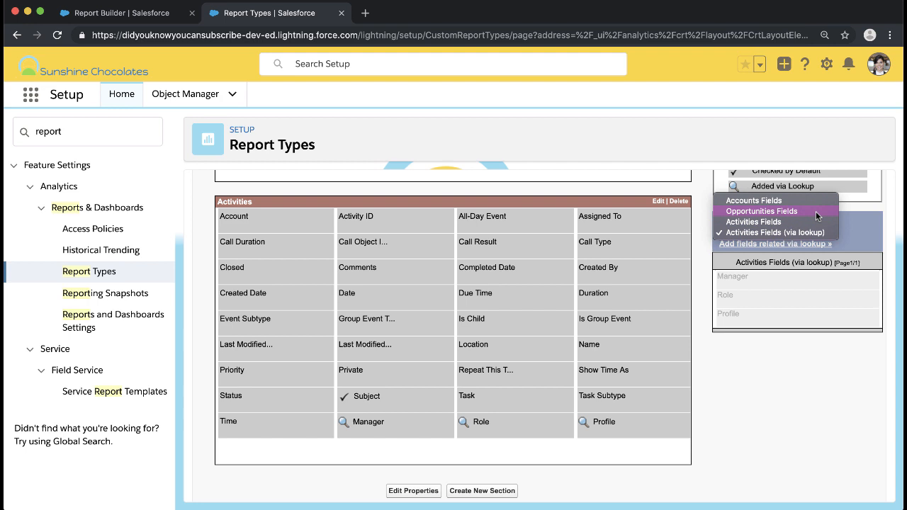
- Select Primary Campaign Source's Active, Campaign Name and Type fields from Opportunities lookups
{"action": "left_click", "coordinate": [762, 211]}
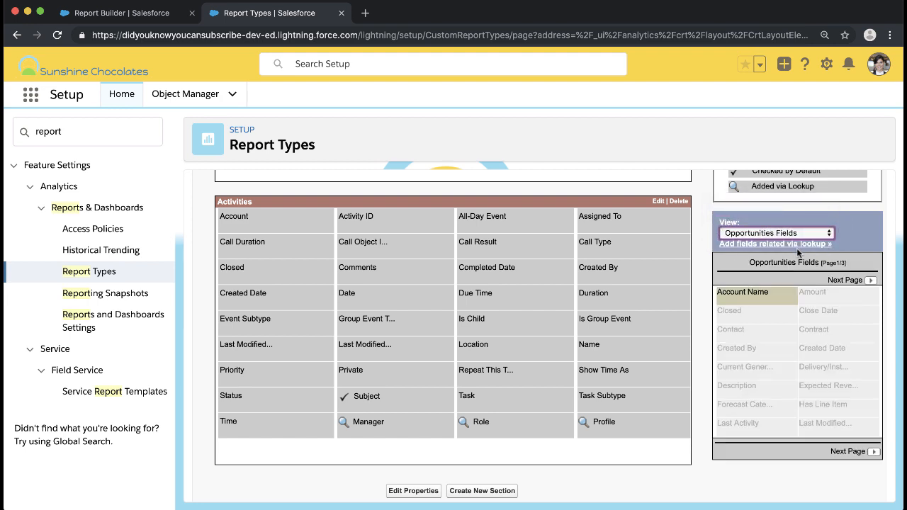
{"action": "left_click", "coordinate": [774, 243]}
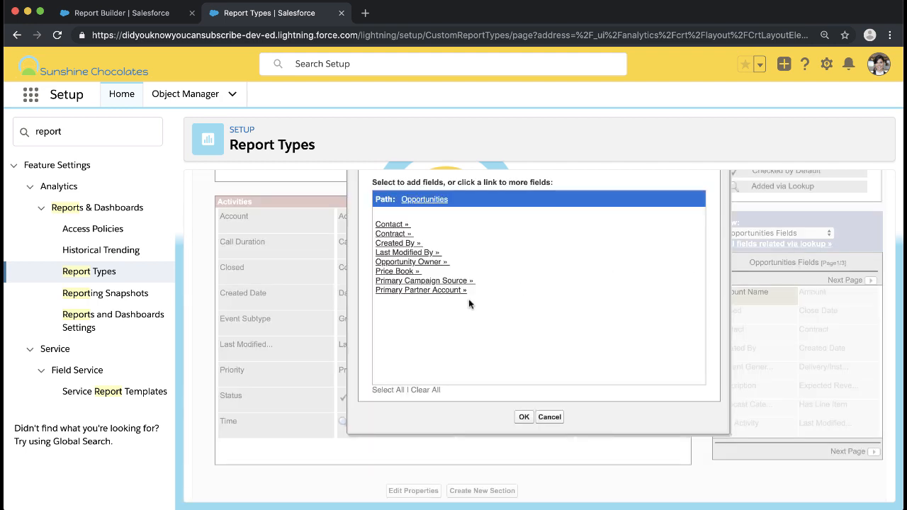
{"action": "mouse_move", "coordinate": [431, 264]}
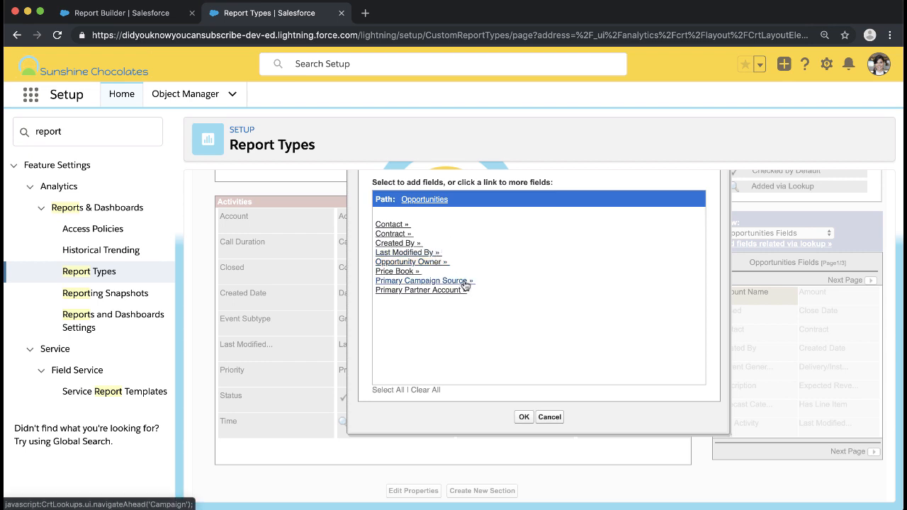
{"action": "left_click", "coordinate": [421, 281]}
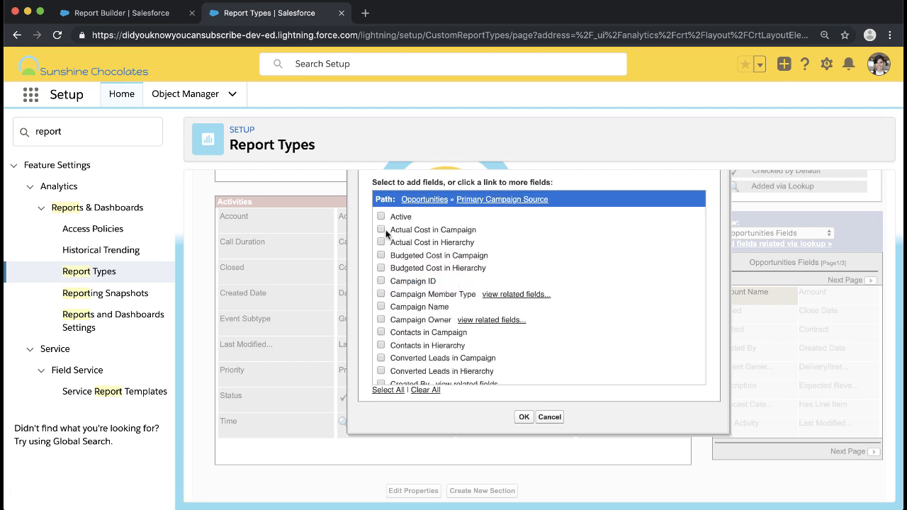
{"action": "left_click", "coordinate": [381, 216]}
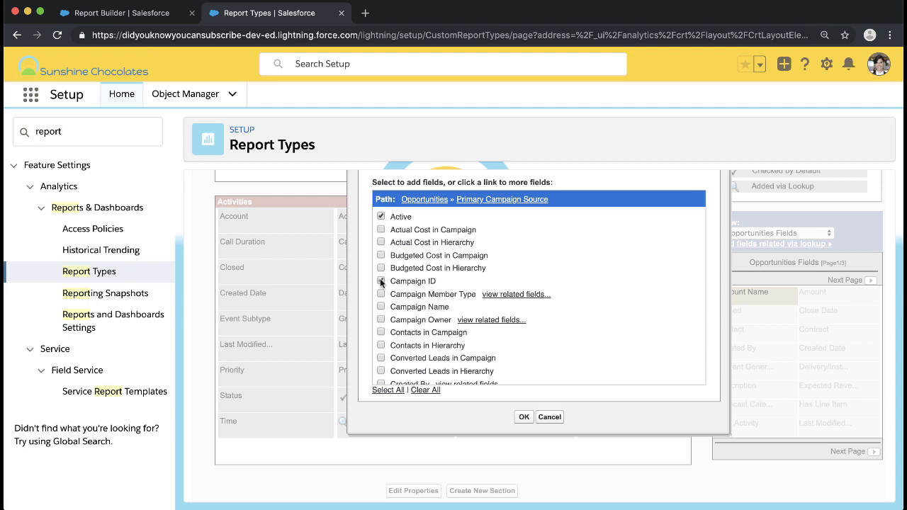
{"action": "scroll", "scroll_direction": "down", "scroll_amount": 3}
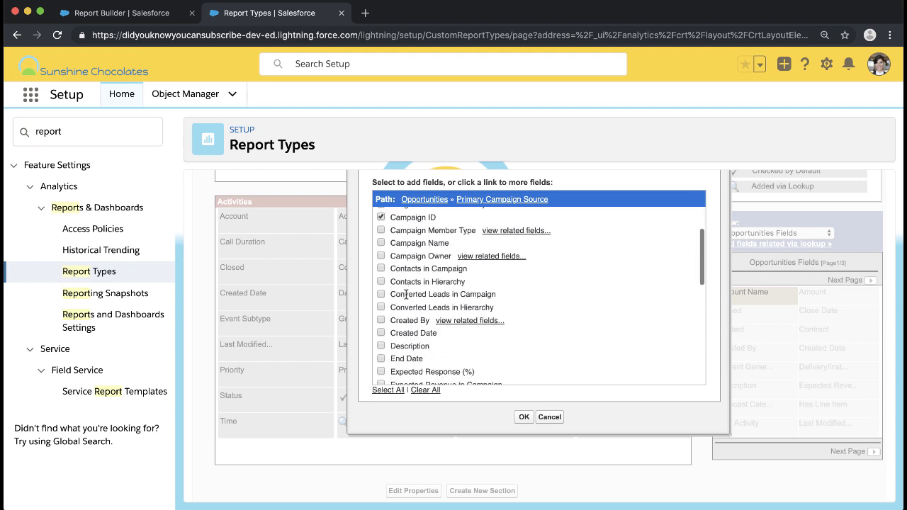
{"action": "left_click", "coordinate": [381, 243]}
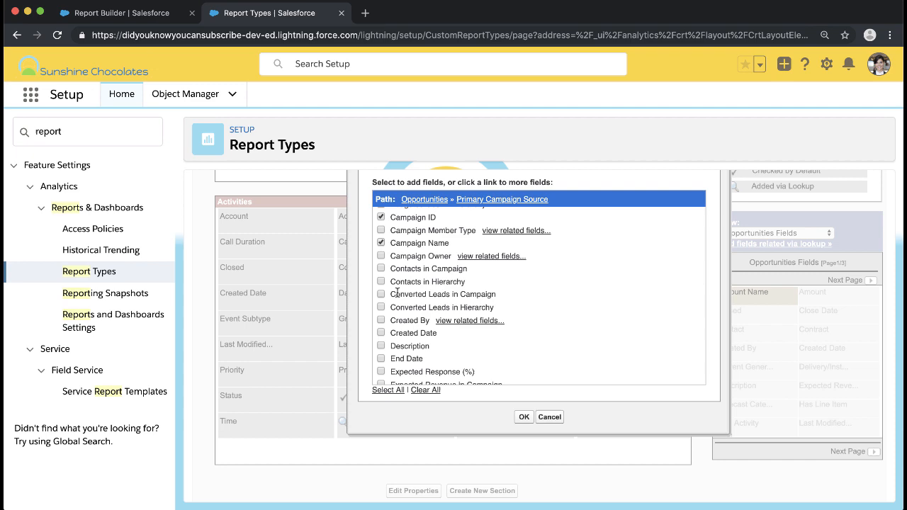
{"action": "scroll", "scroll_direction": "down", "scroll_amount": 3}
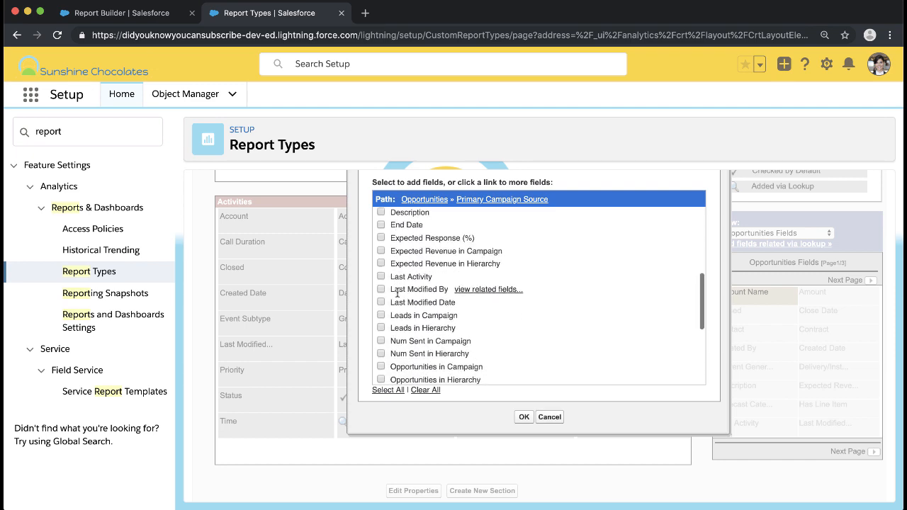
{"action": "scroll", "scroll_direction": "down", "scroll_amount": 3}
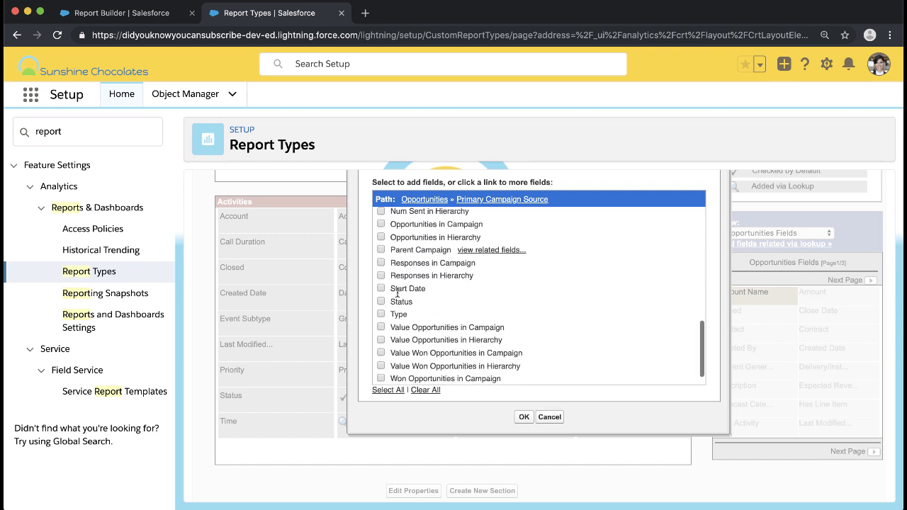
{"action": "scroll", "scroll_direction": "down", "scroll_amount": 3}
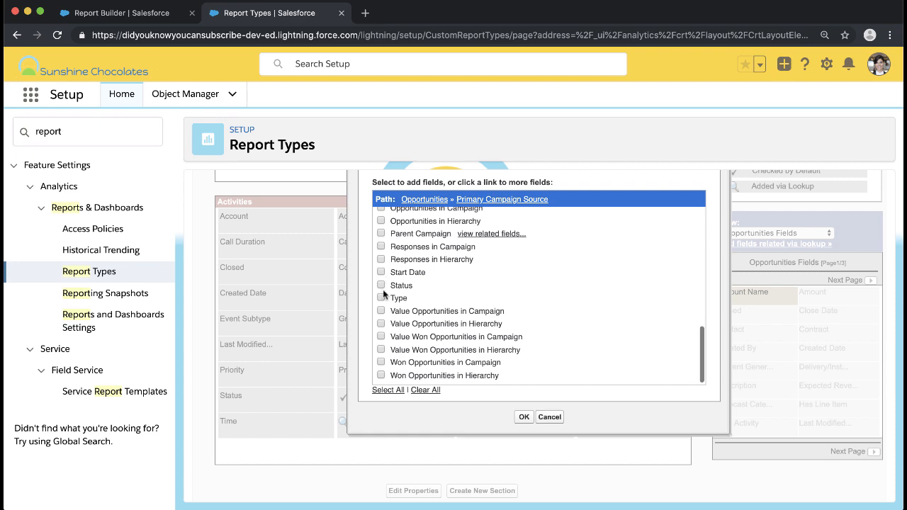
{"action": "left_click", "coordinate": [381, 298]}
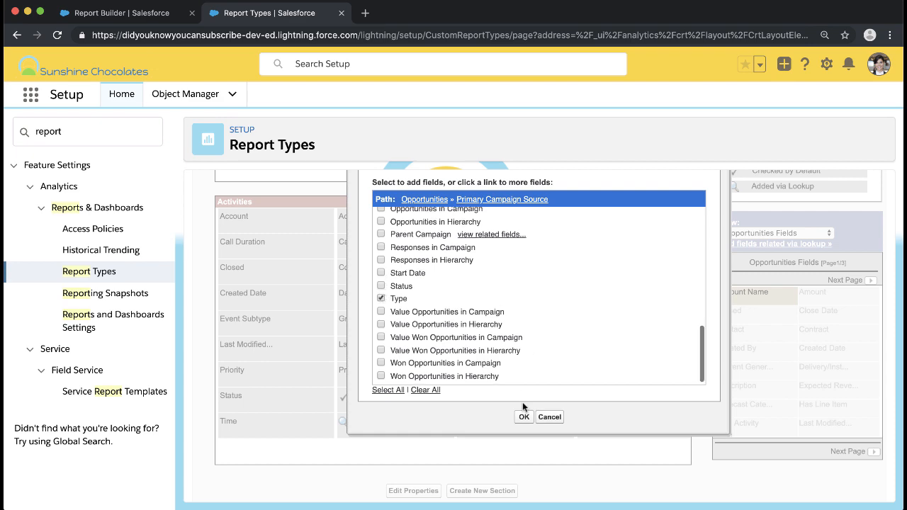
- Confirm the lookup fields, save the field layout, and return to the report builder
{"action": "left_click", "coordinate": [524, 417]}
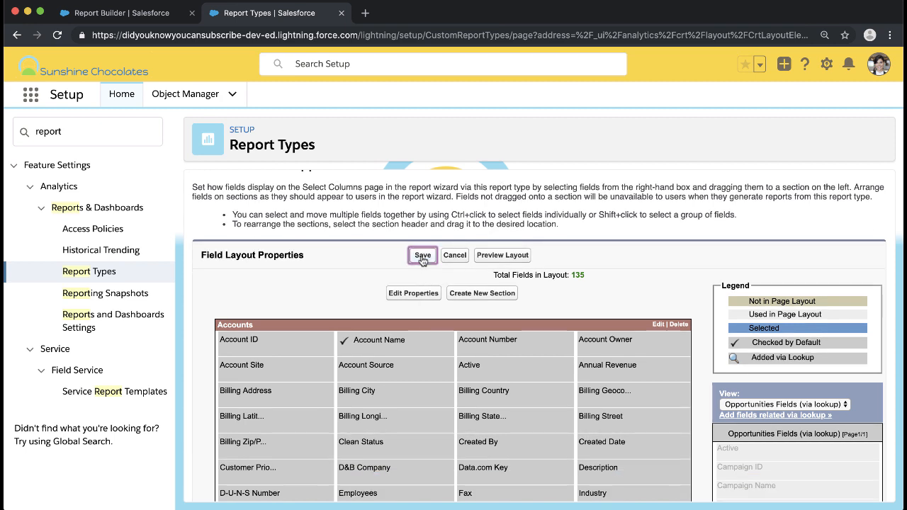
{"action": "left_click", "coordinate": [422, 255]}
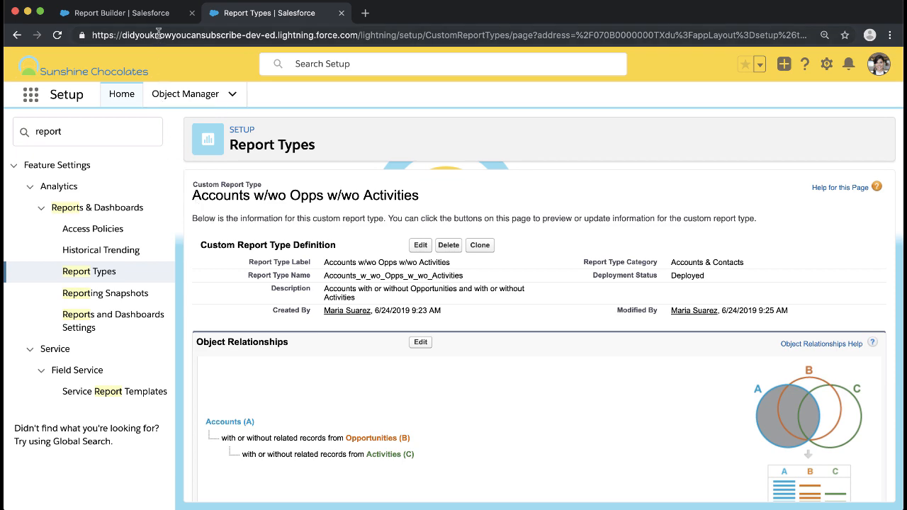
{"action": "left_click", "coordinate": [113, 13]}
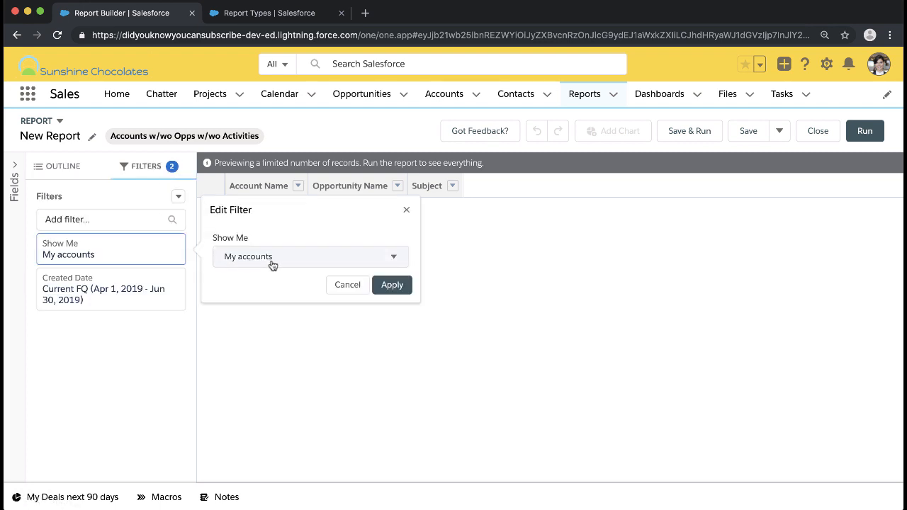
- Set the Show Me filter to All accounts and Created Date to All Time
{"action": "left_click", "coordinate": [392, 285]}
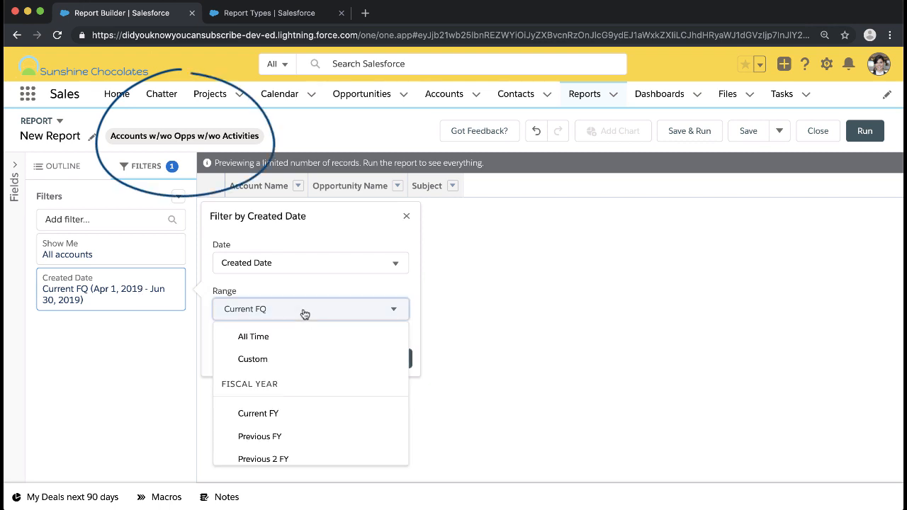
{"action": "left_click", "coordinate": [253, 336]}
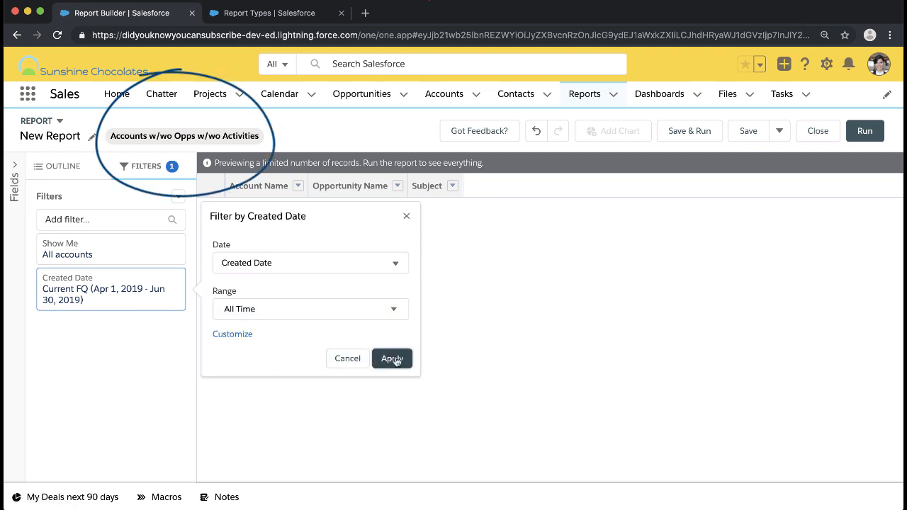
{"action": "left_click", "coordinate": [392, 359]}
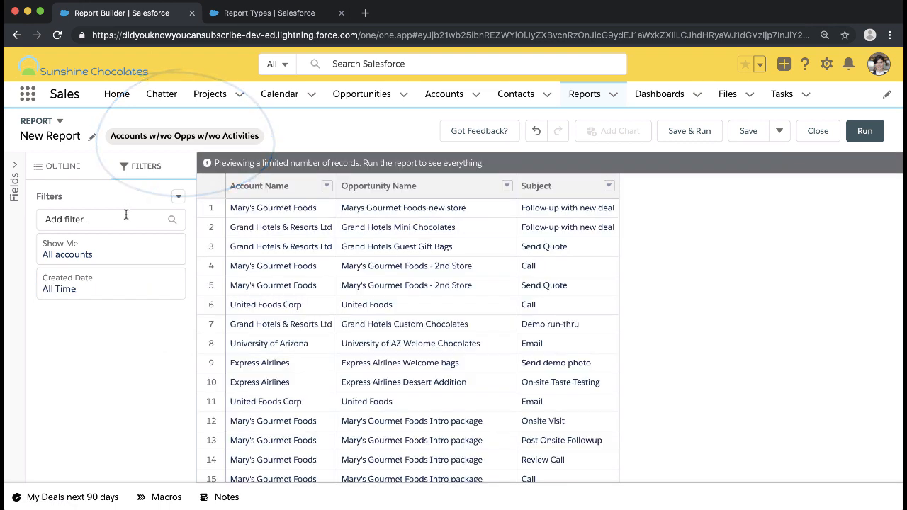
{"action": "left_click", "coordinate": [106, 219]}
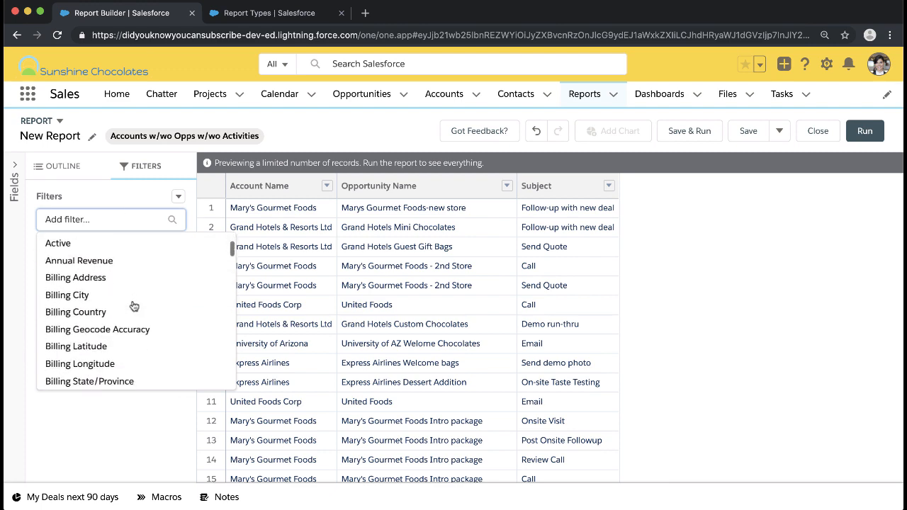
{"action": "scroll", "scroll_direction": "down", "scroll_amount": 3}
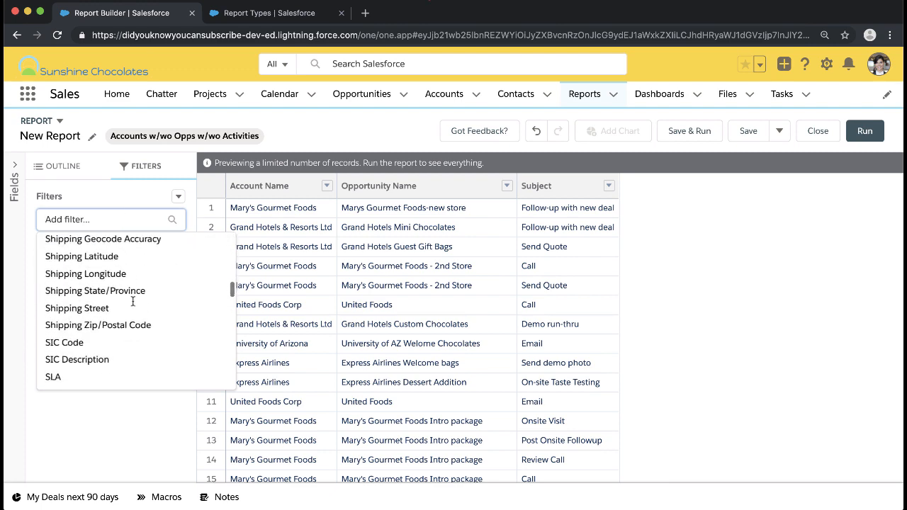
{"action": "scroll", "scroll_direction": "down", "scroll_amount": 3}
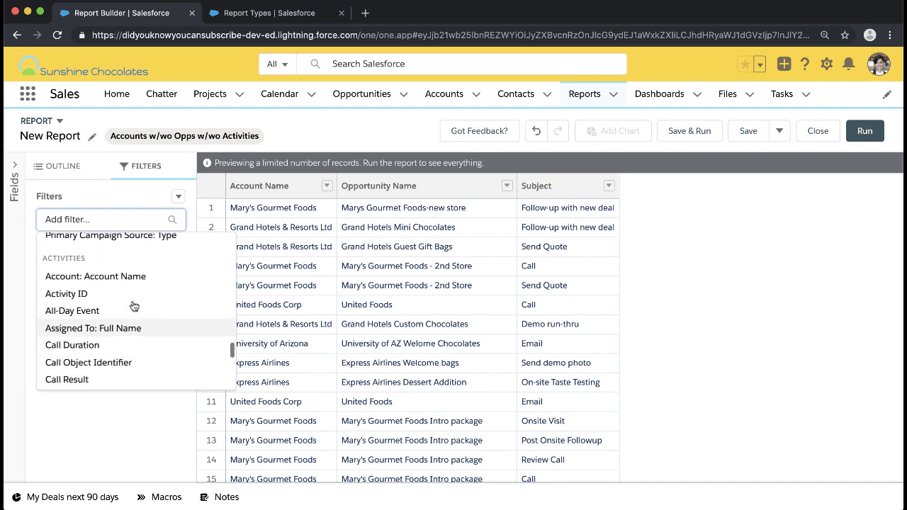
{"action": "scroll", "scroll_direction": "down", "scroll_amount": 3}
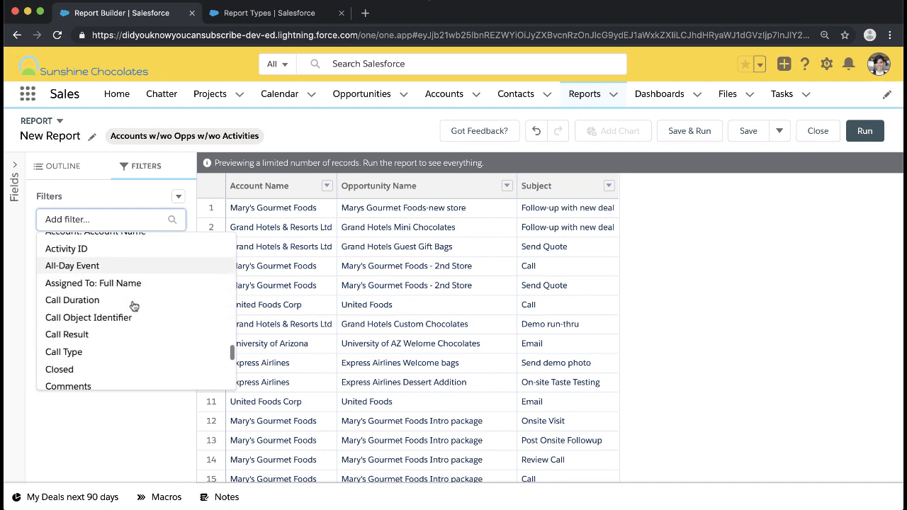
{"action": "scroll", "scroll_direction": "down", "scroll_amount": 3}
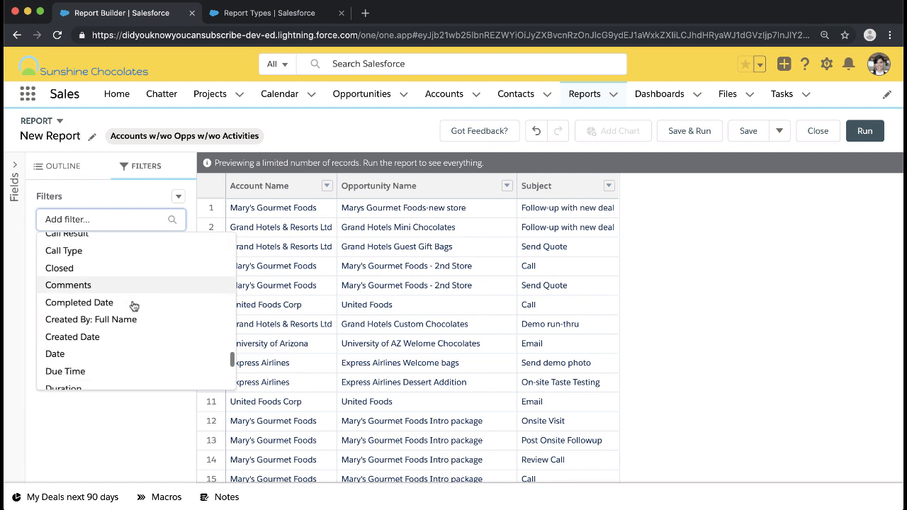
{"action": "scroll", "scroll_direction": "down", "scroll_amount": 3}
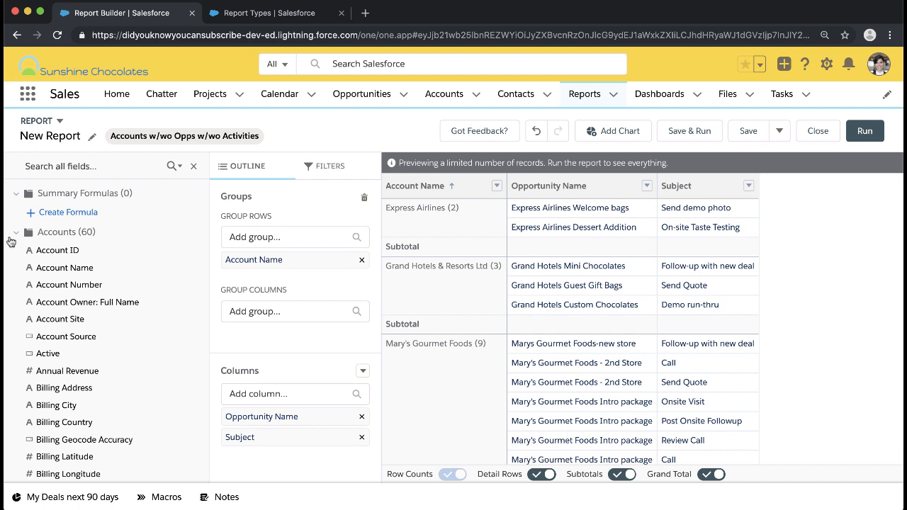
- Collapse Accounts fields and scroll to Activities' Assigned To: Full Name for column grouping
{"action": "left_click", "coordinate": [16, 232]}
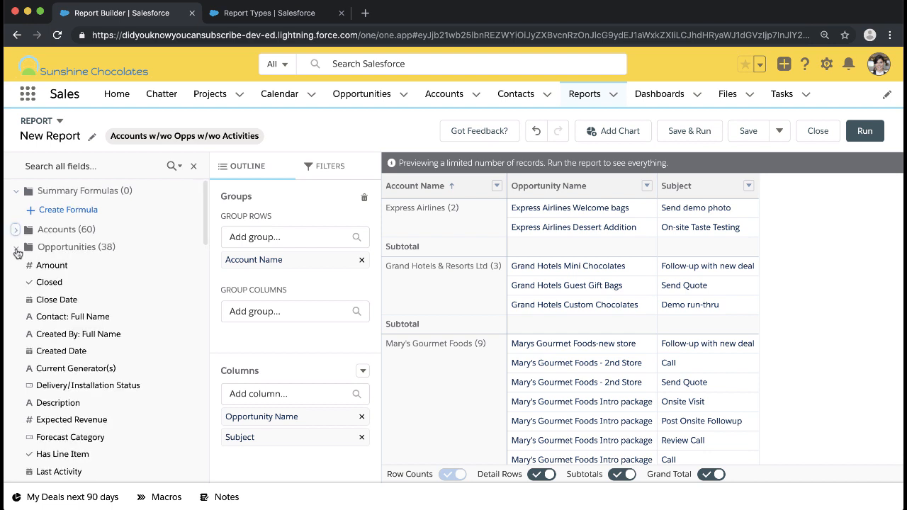
{"action": "scroll", "scroll_direction": "down", "scroll_amount": 3}
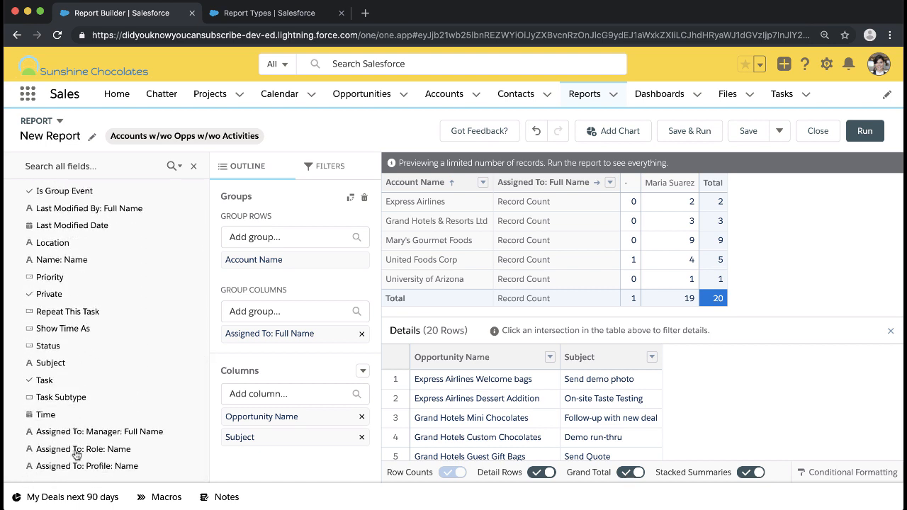
- Group columns by Assigned To: Profile: Name above Assigned To: Full Name
{"action": "left_click", "coordinate": [90, 466]}
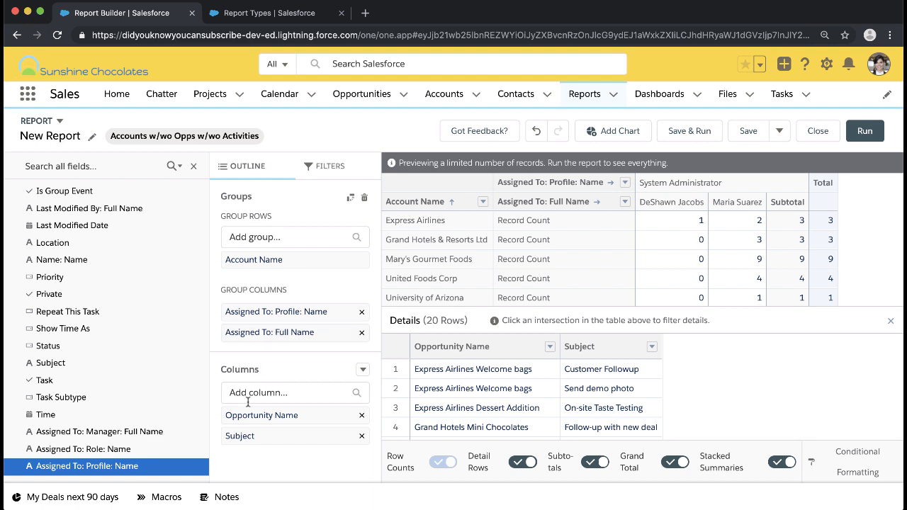
{"action": "mouse_move", "coordinate": [208, 372]}
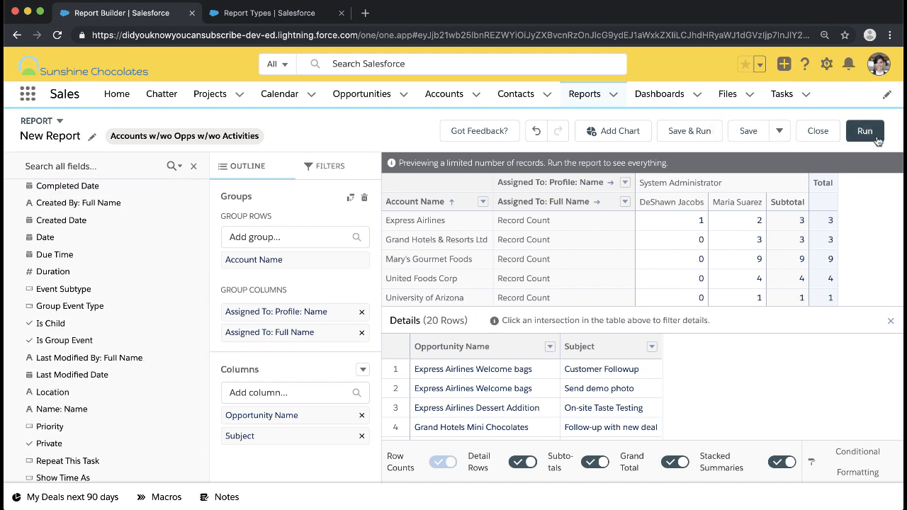
- Run the report, review its 47 records, and return to the Report Types tab
{"action": "left_click", "coordinate": [869, 130]}
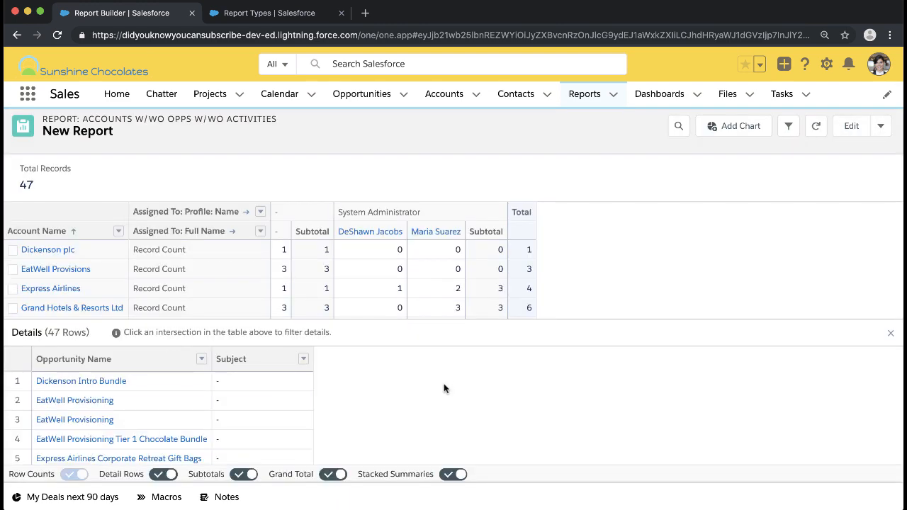
{"action": "mouse_move", "coordinate": [281, 408]}
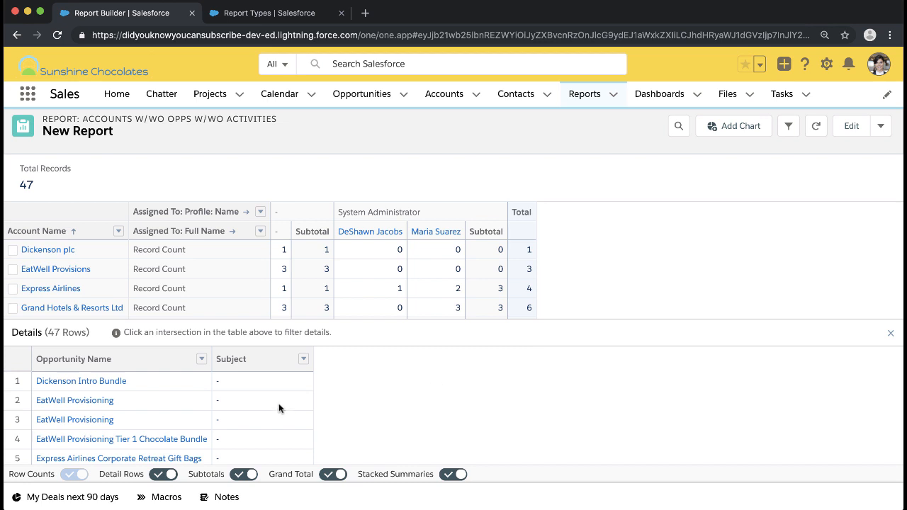
{"action": "scroll", "scroll_direction": "down", "scroll_amount": 3}
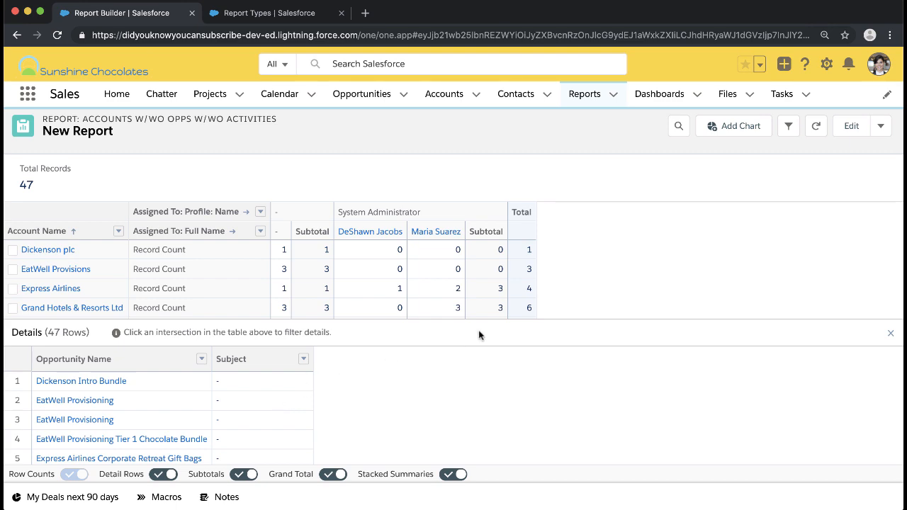
{"action": "left_click", "coordinate": [277, 12]}
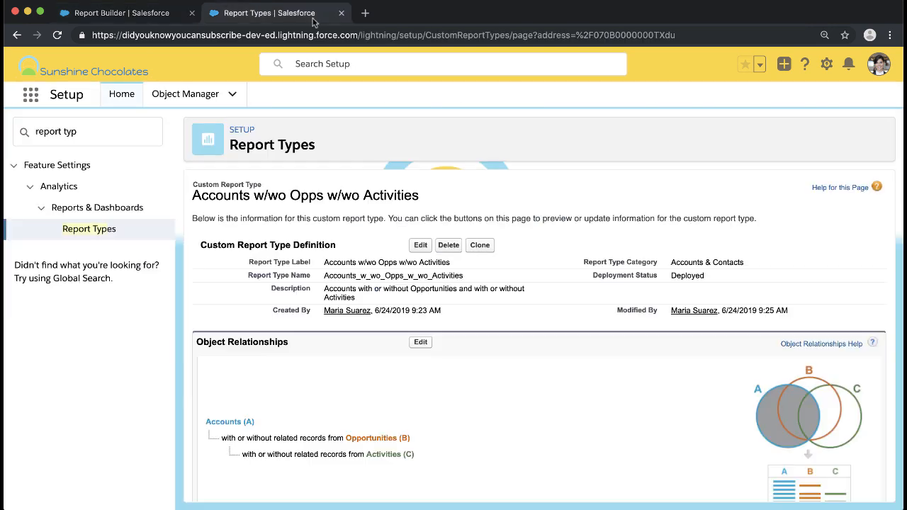